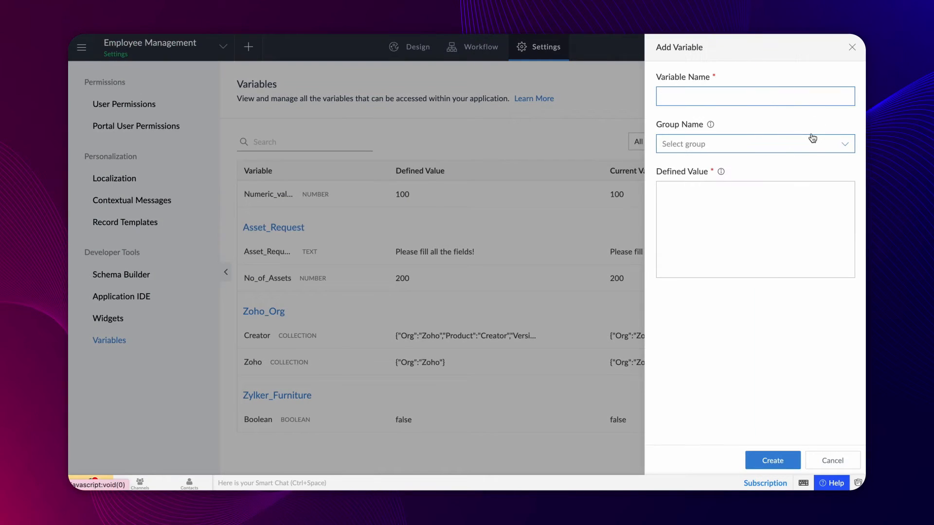
Step: Create the Greetings text variable with the value 'Hello'
type("Hello the")
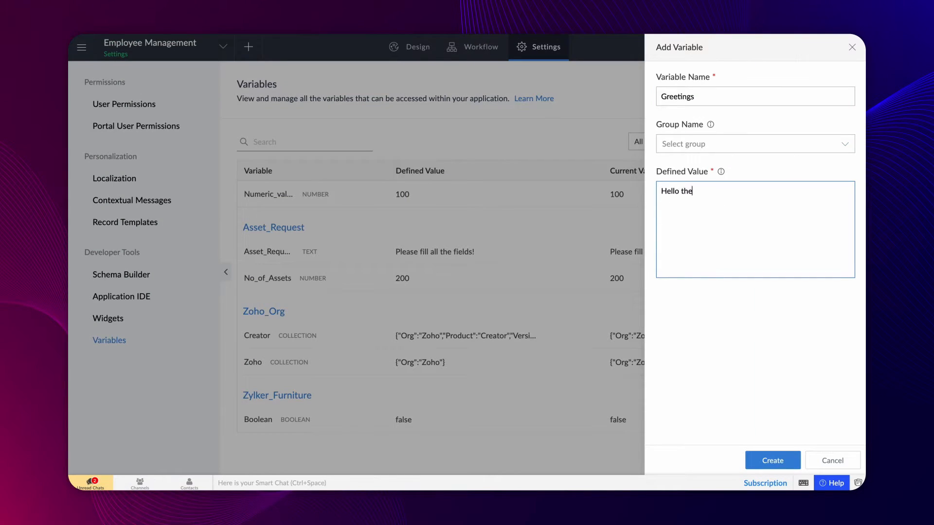
left_click(772, 460)
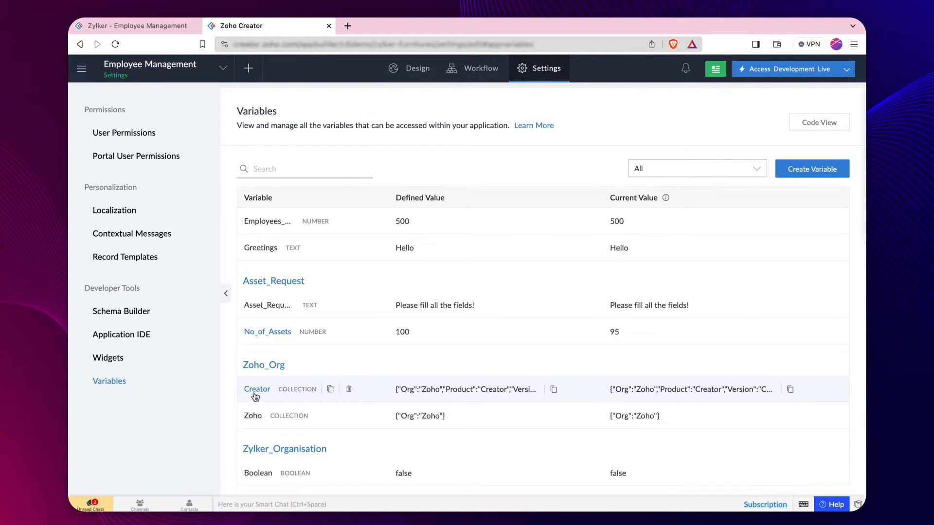
Step: View the Creator variable's references (Asset request log msg workflow), then close the panel
left_click(257, 389)
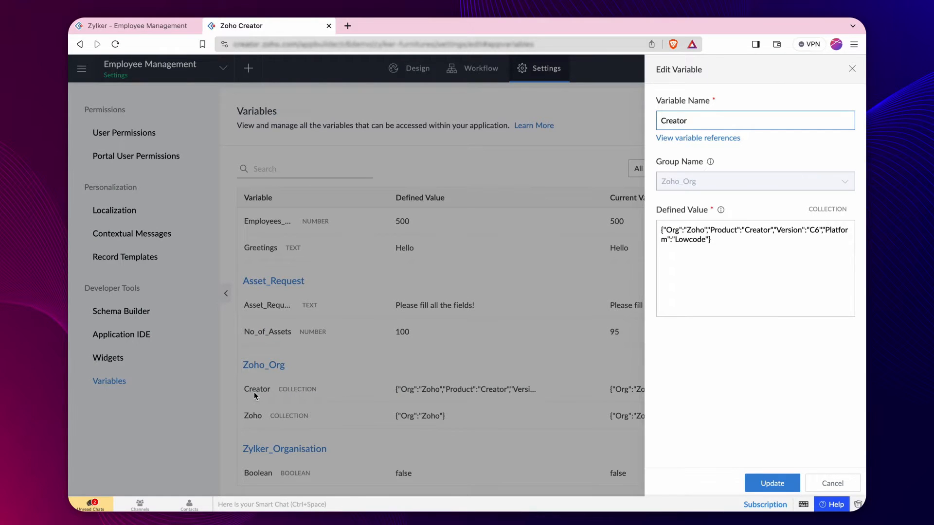
mouse_move(672, 152)
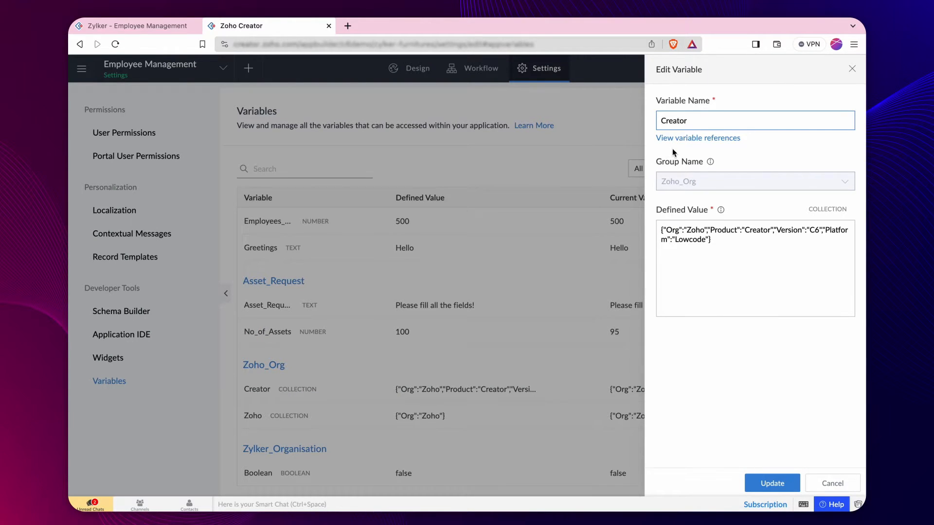
left_click(697, 138)
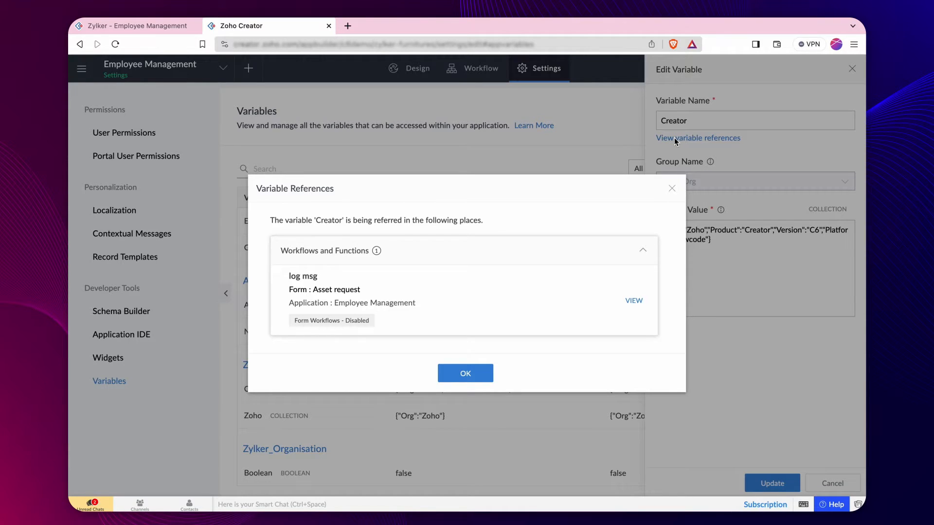
left_click(465, 374)
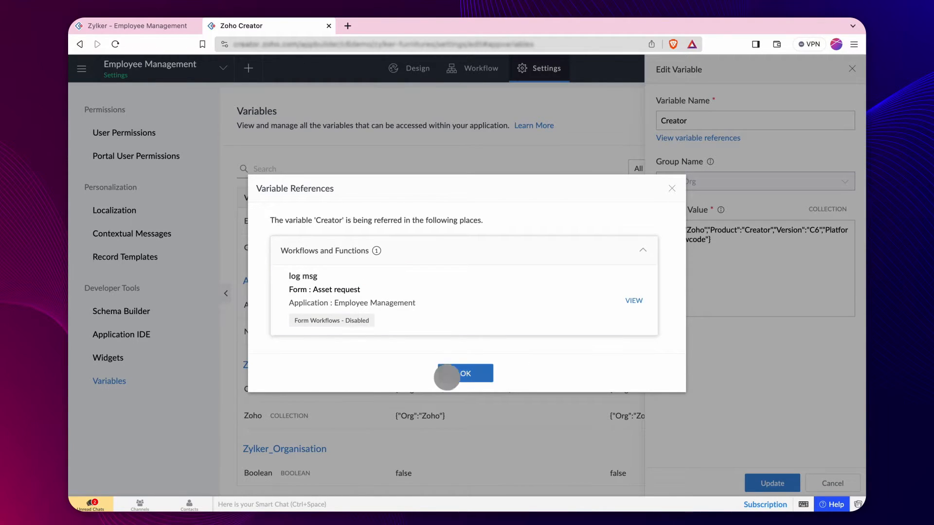
left_click(464, 374)
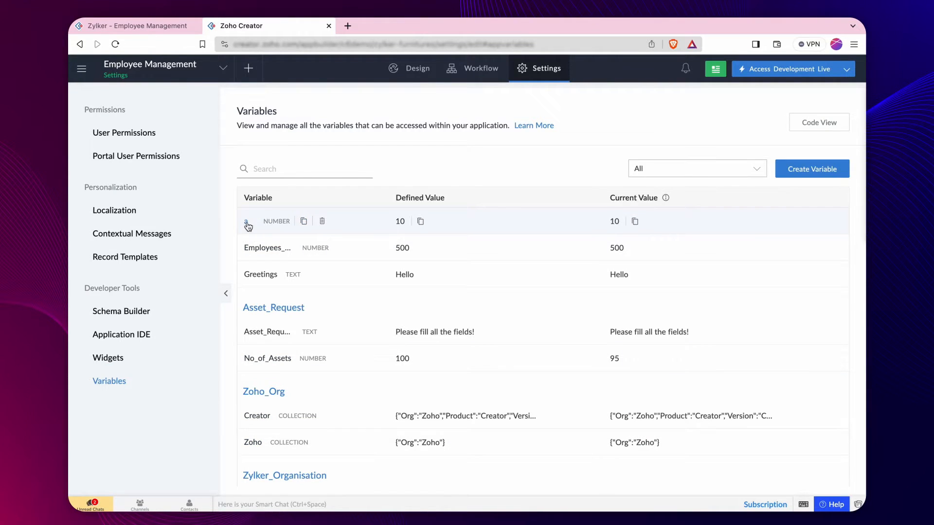
Step: Open the number variable 'a' (value 10) for editing
left_click(247, 225)
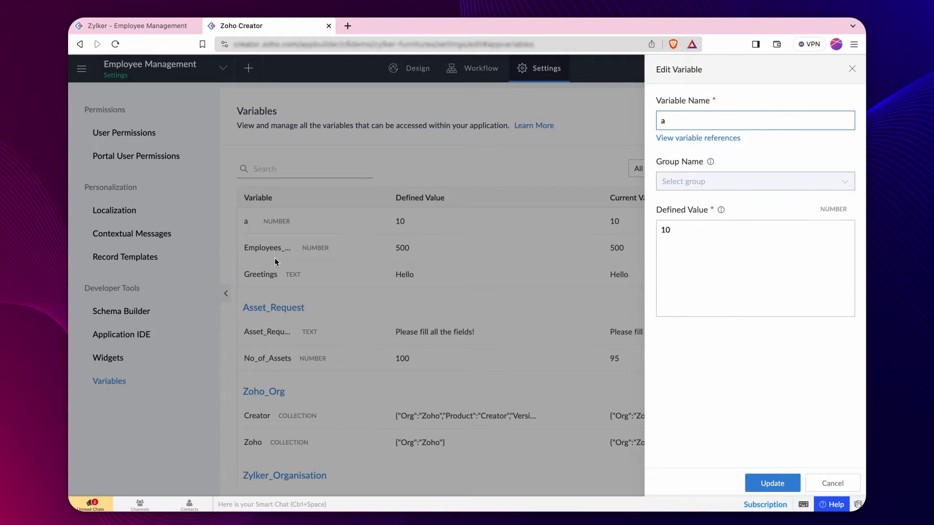
mouse_move(833, 209)
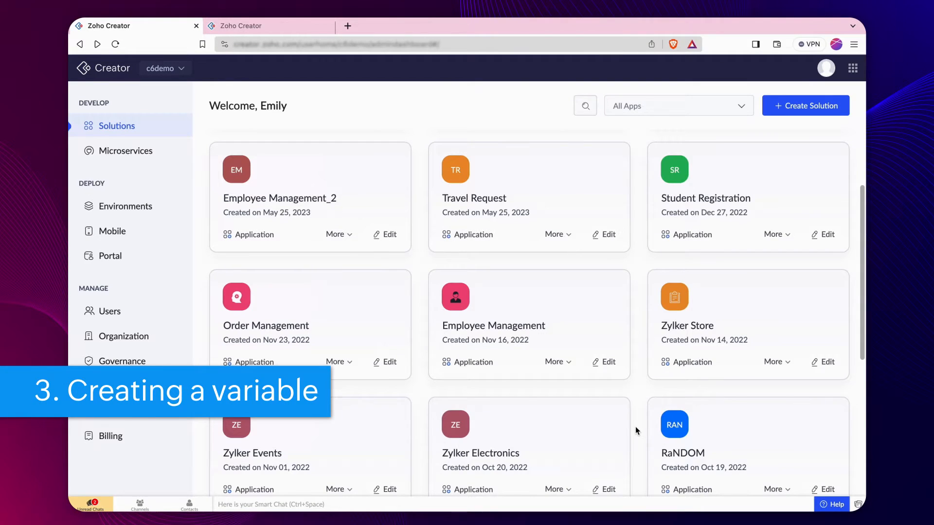
Step: In Employee Management's Settings > Variables, create number variable Employees Count with value 500
left_click(555, 362)
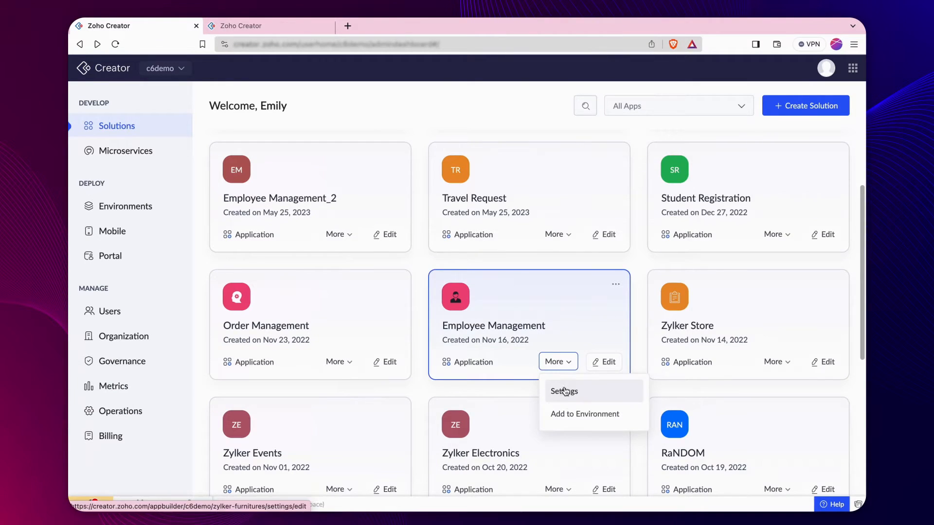
left_click(563, 391)
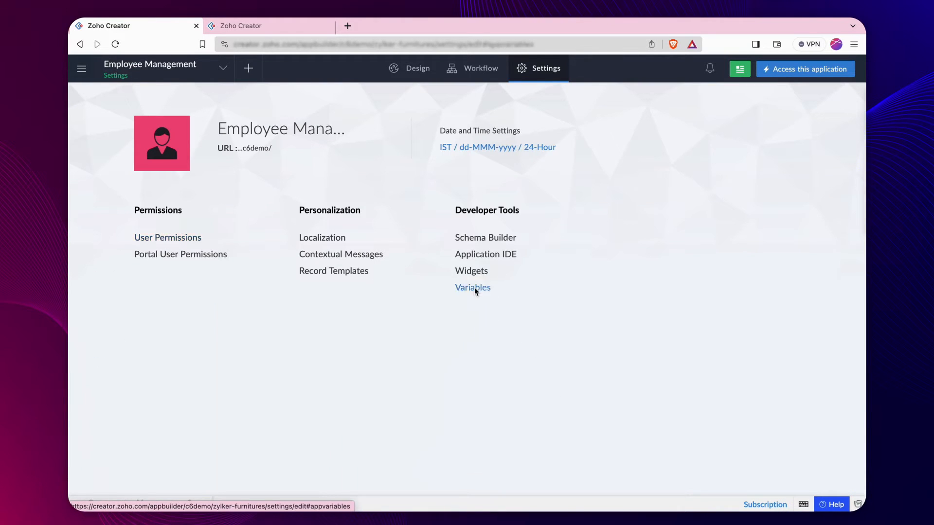
left_click(472, 288)
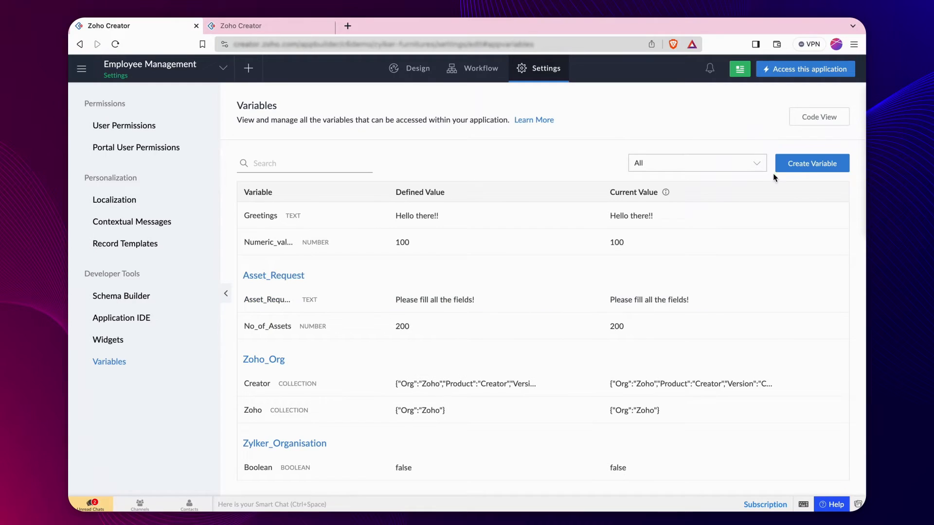
left_click(812, 163)
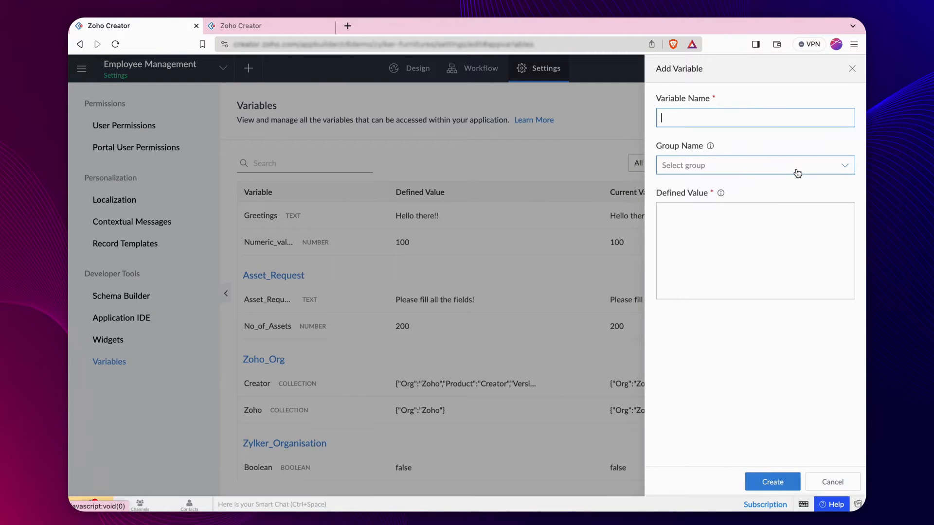
type("Employee")
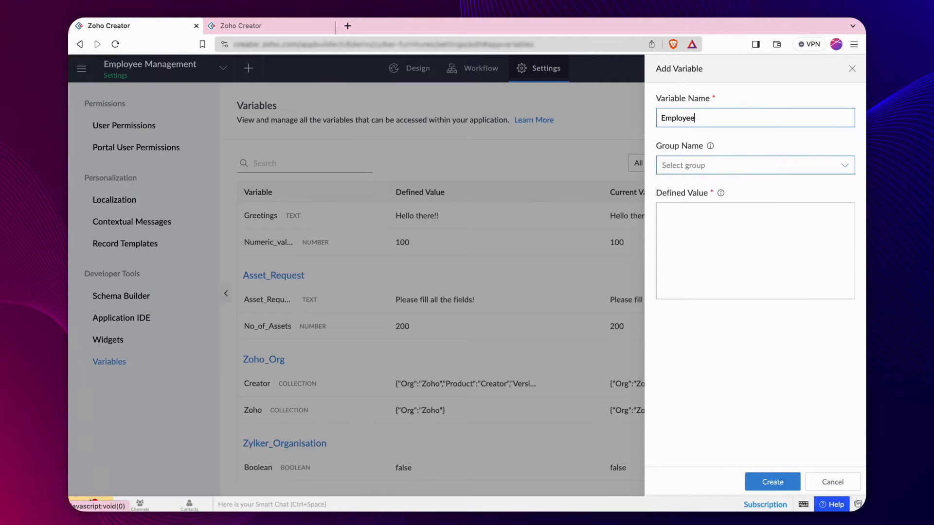
left_click(754, 164)
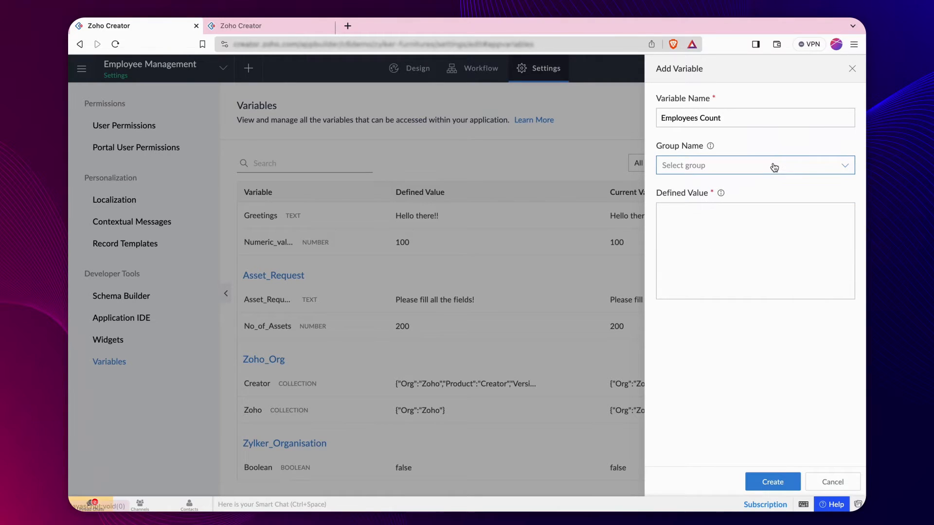
type("500")
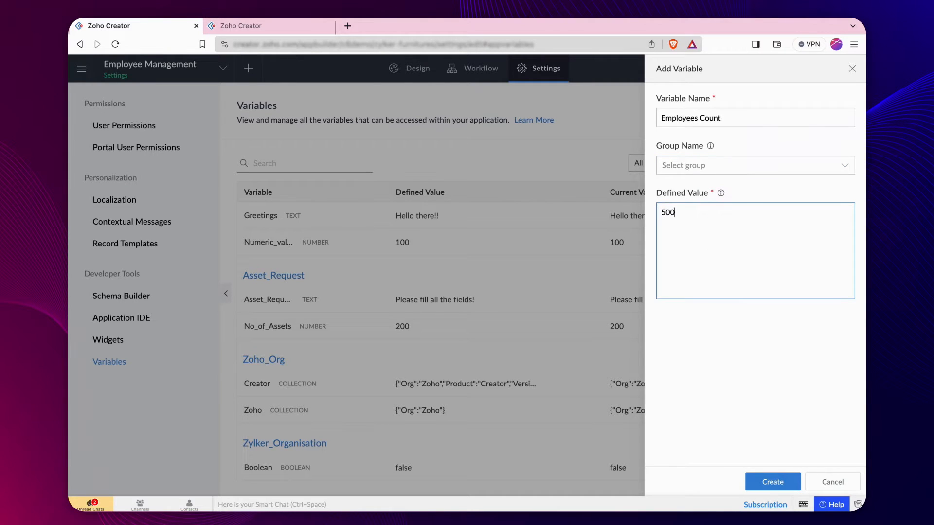
left_click(772, 482)
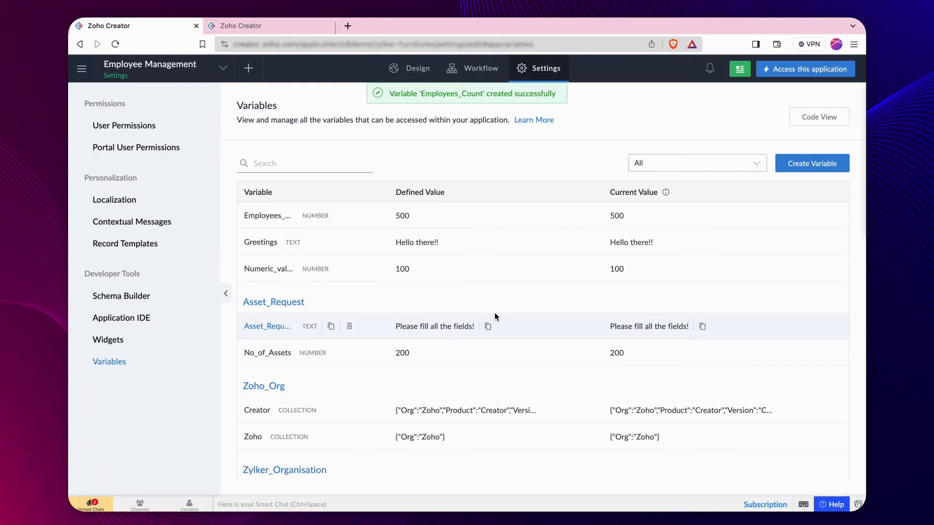
Step: Reopen Employees_Count, edit its name, and save it
left_click(267, 215)
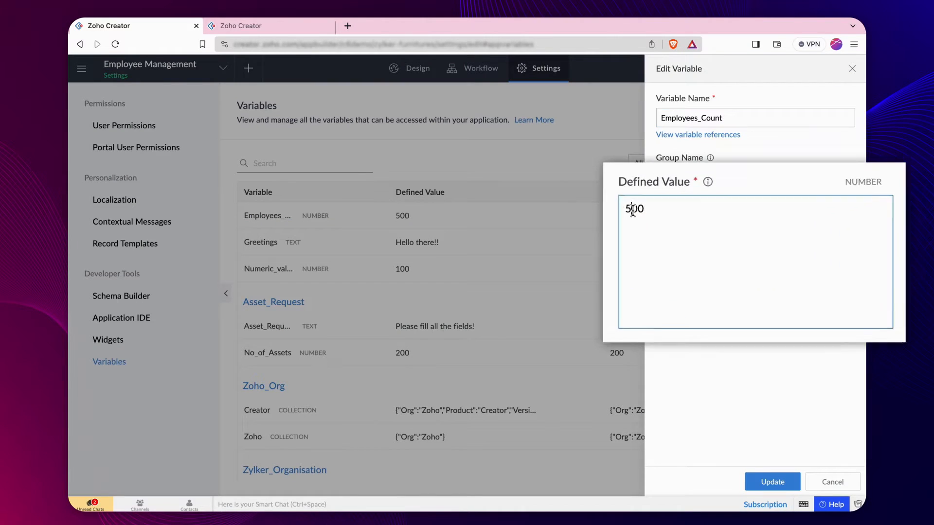
type("Employe")
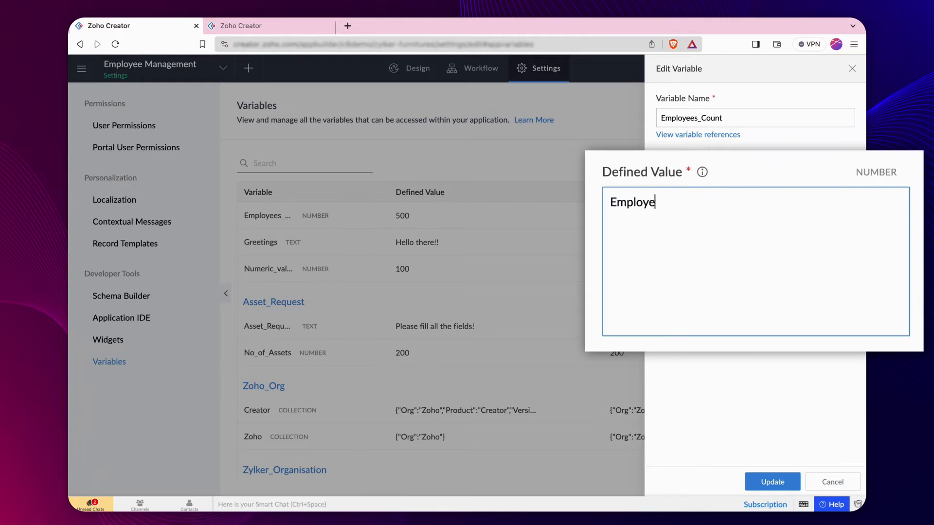
left_click(772, 482)
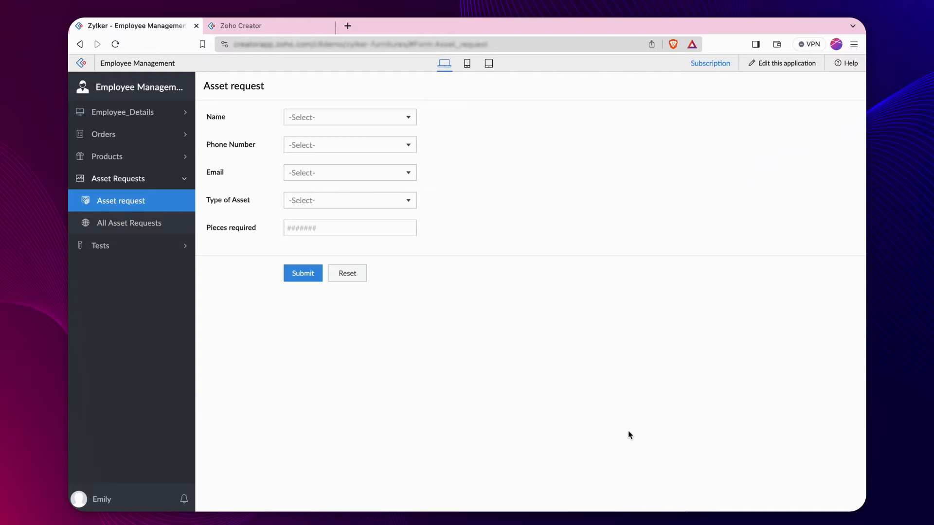
Step: Create workflow Success_Message on the Asset request form, triggered by successful form submission
left_click(302, 273)
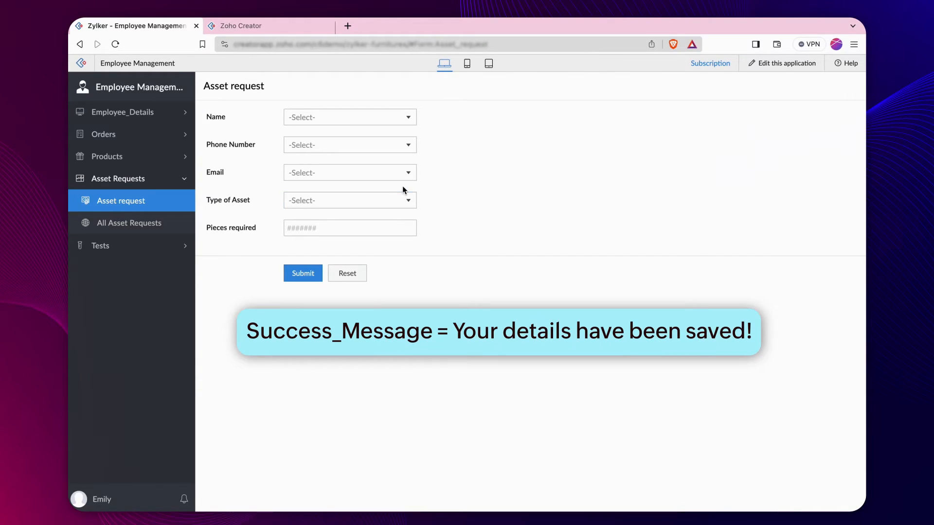
left_click(241, 25)
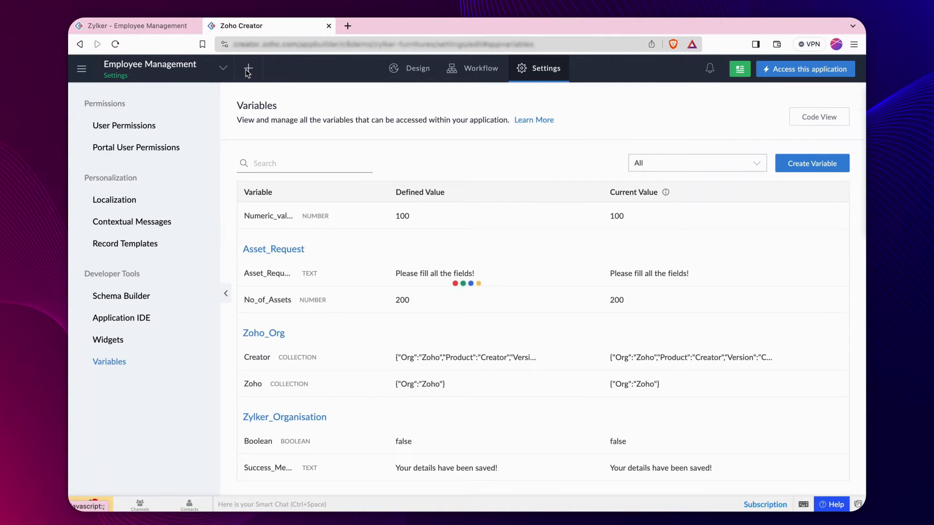
left_click(248, 69)
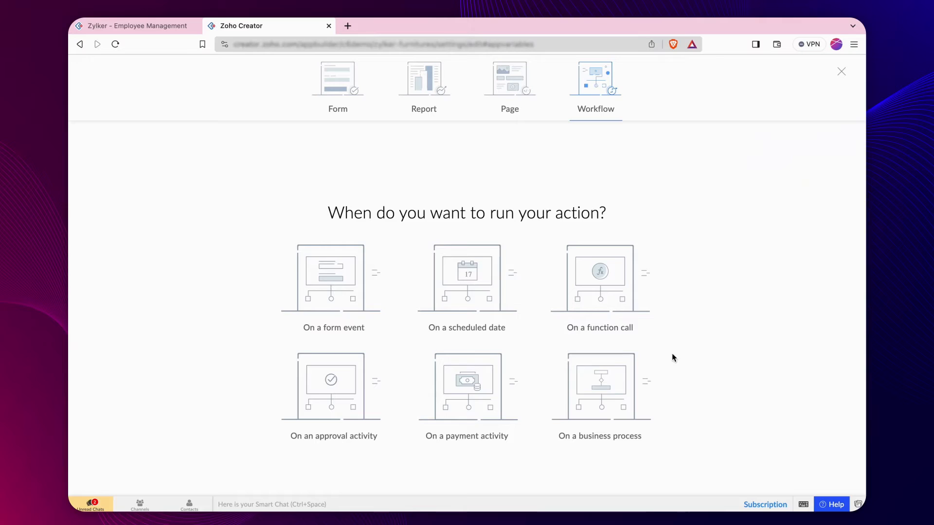
left_click(334, 277)
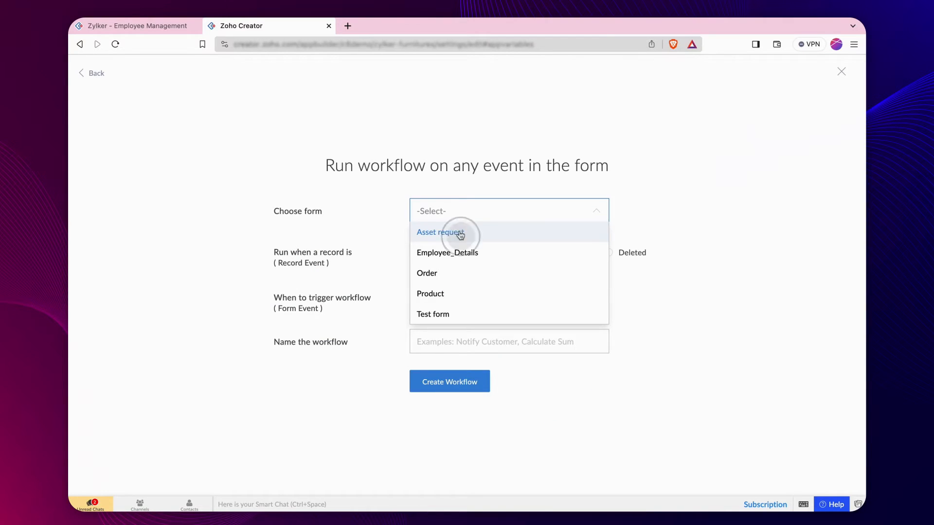
left_click(440, 232)
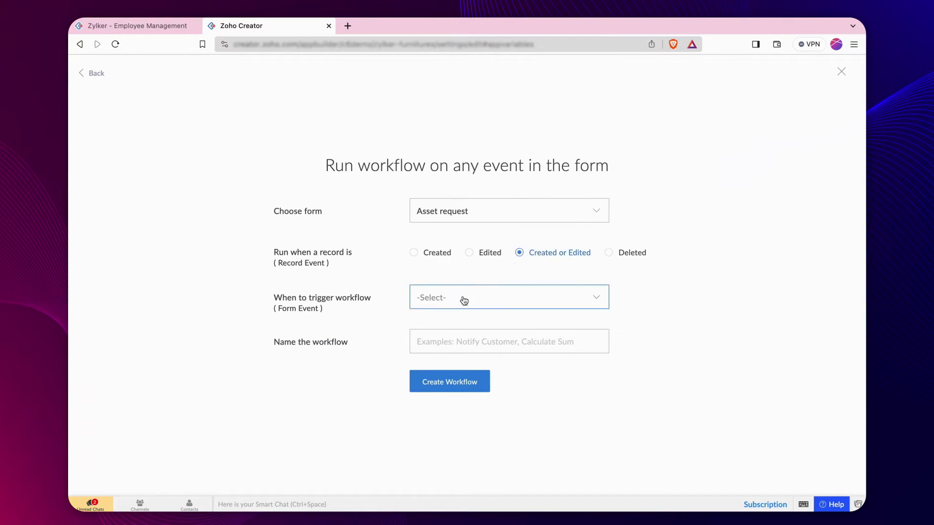
left_click(509, 298)
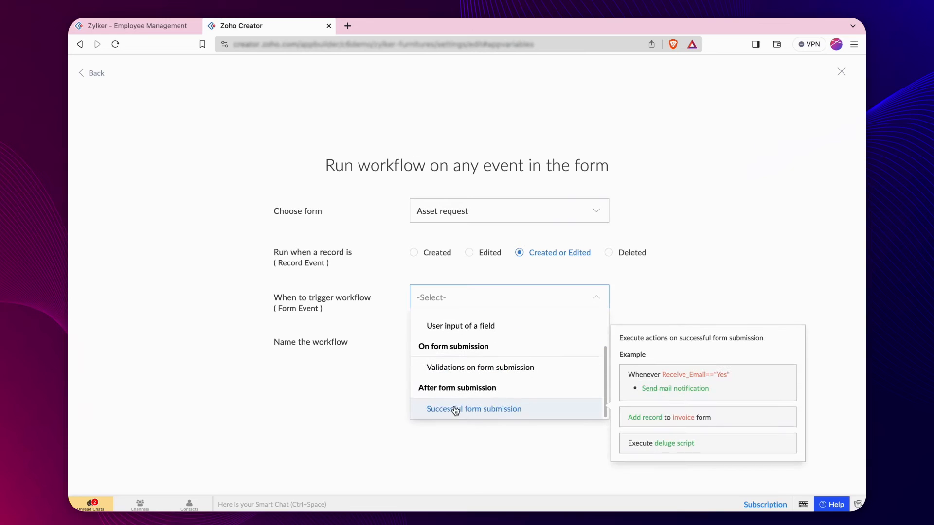
left_click(473, 408)
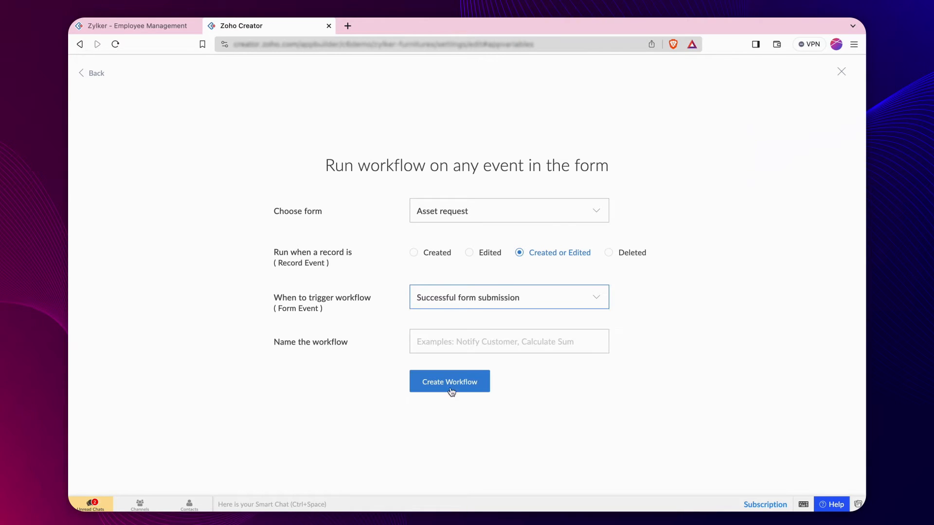
type("Success_Messag")
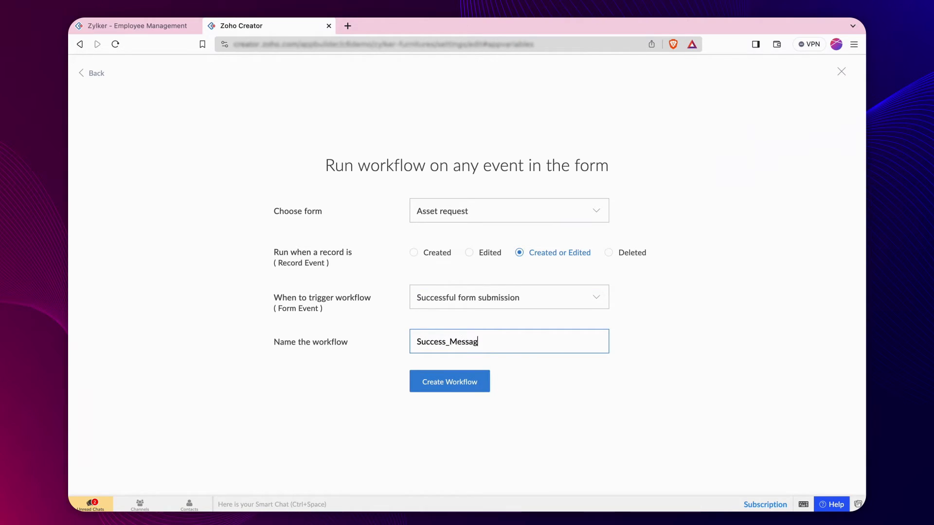
left_click(449, 382)
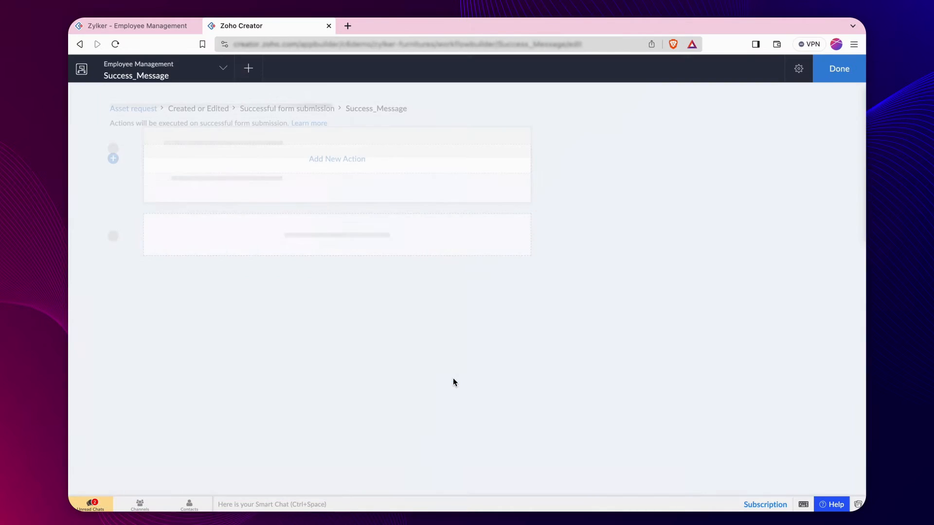
Step: Add a success message showing thisapp.variables.Zylker_Organisation.Success_Message and save the script
left_click(336, 159)
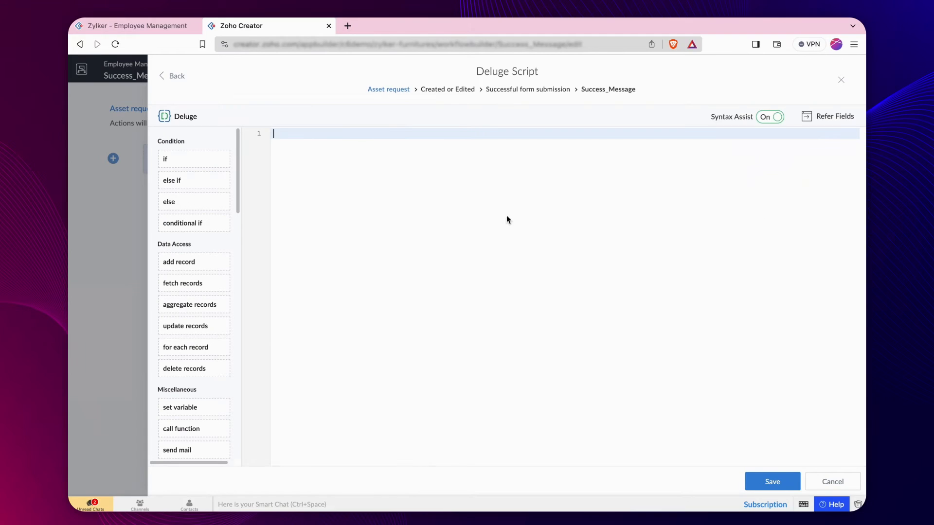
scroll("down", 3)
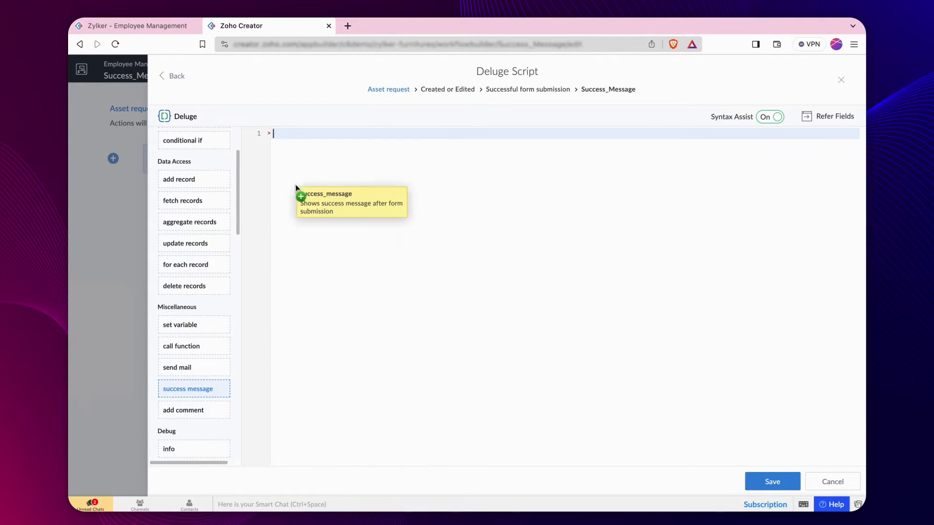
left_click(187, 388)
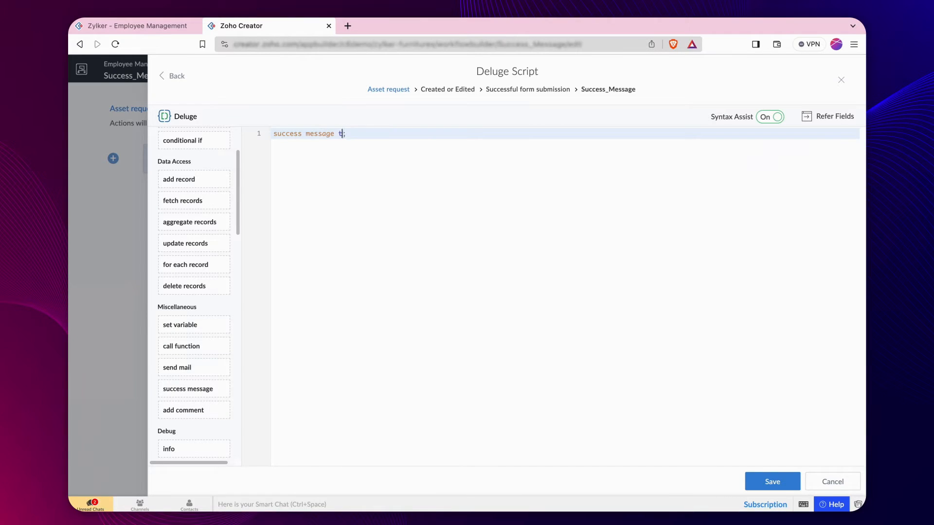
type("hisapp.variables.")
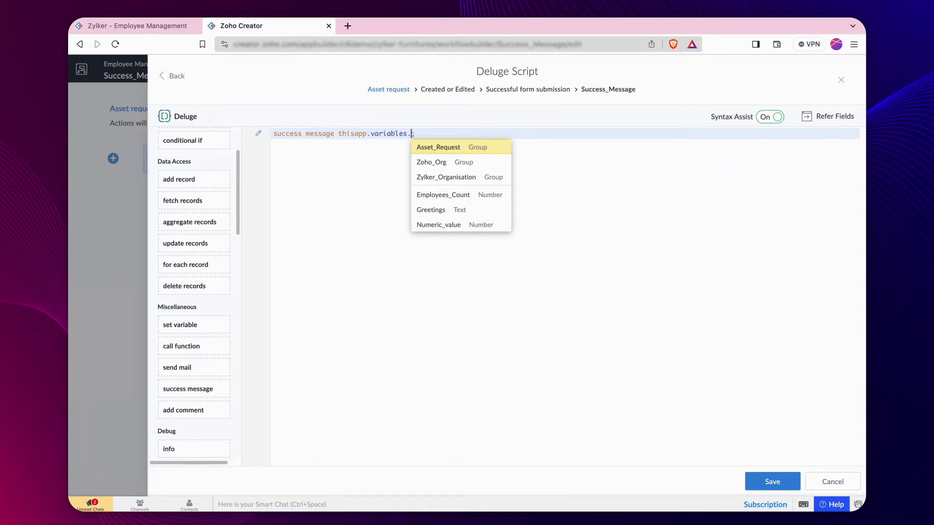
left_click(445, 177)
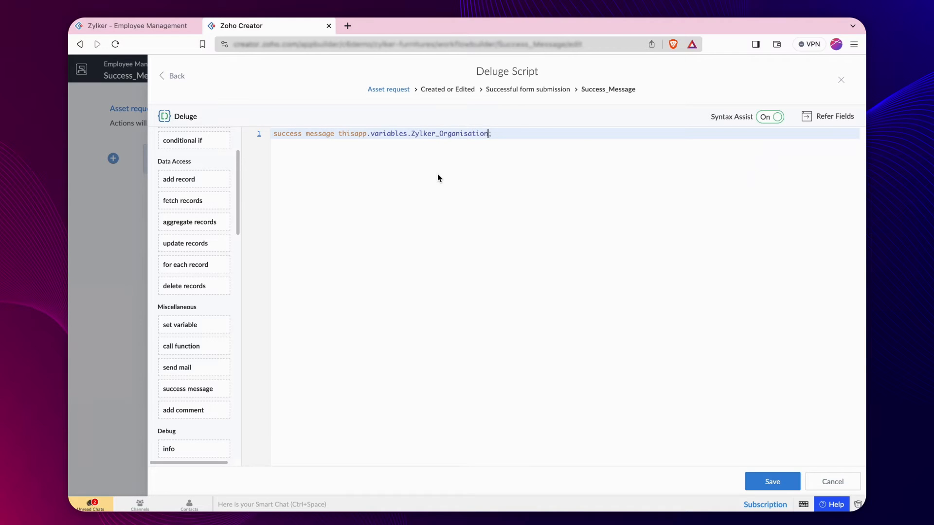
type(".")
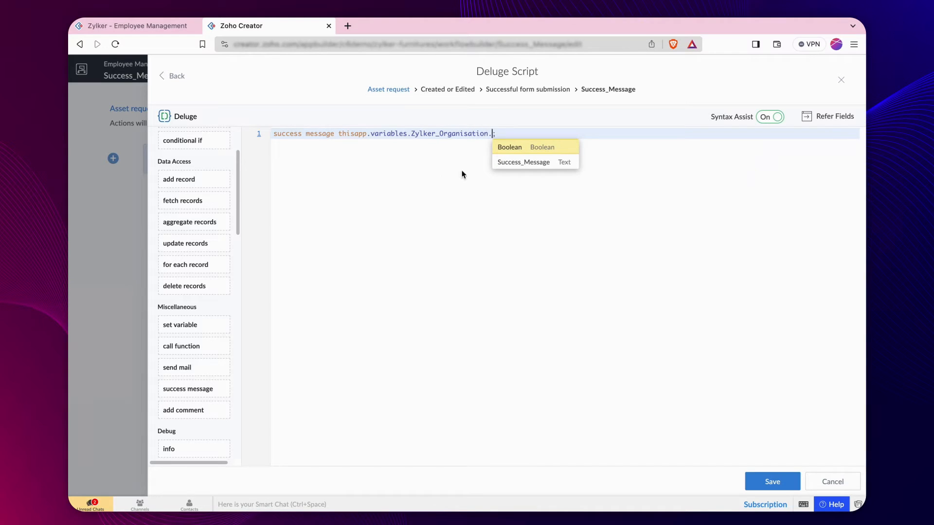
left_click(523, 162)
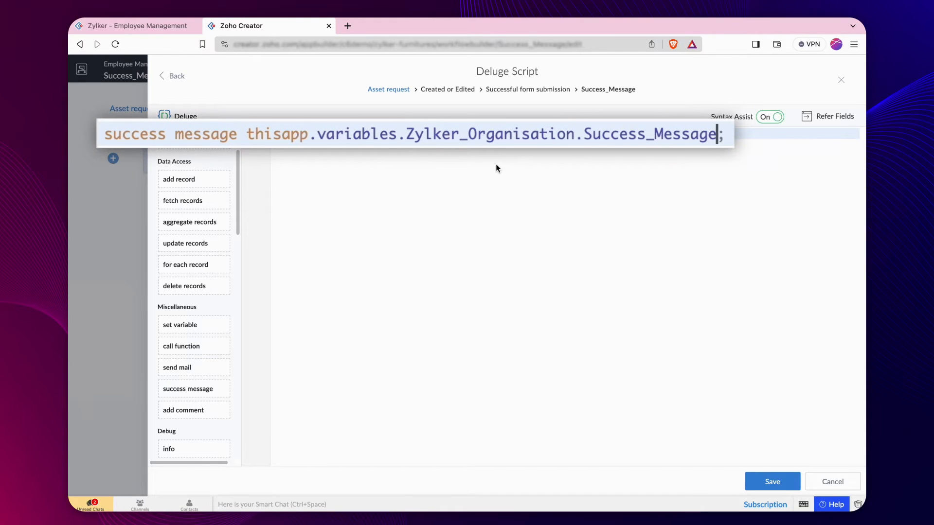
left_click(772, 481)
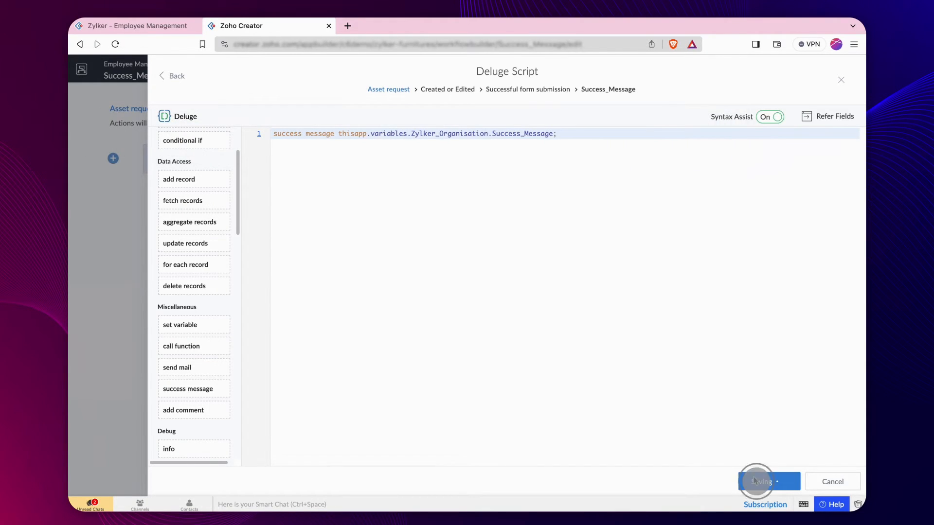
left_click(768, 482)
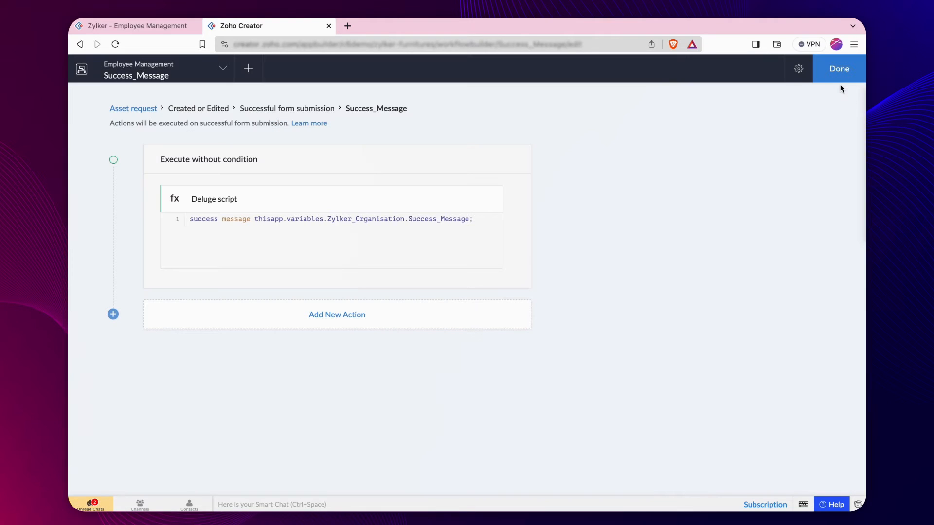
Step: Finish the workflow and start the Asset request form with the employee's phone number
left_click(838, 69)
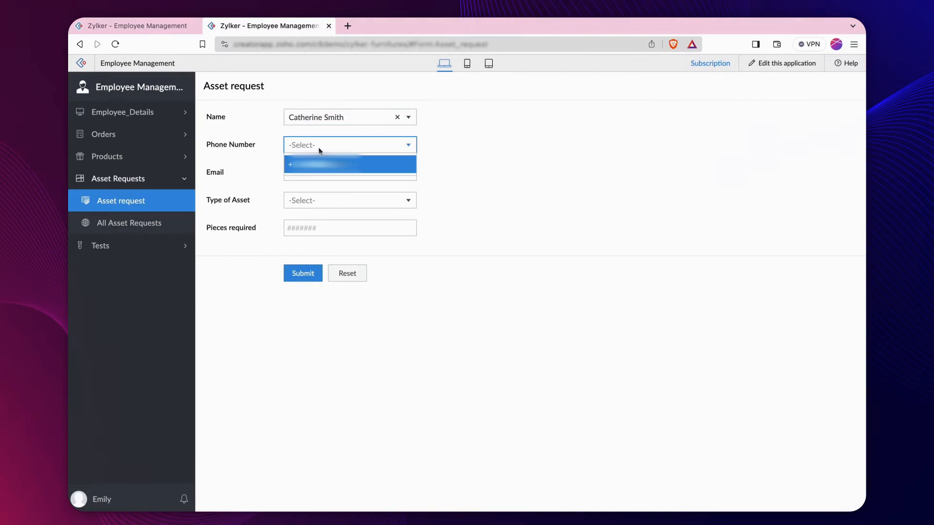
left_click(350, 164)
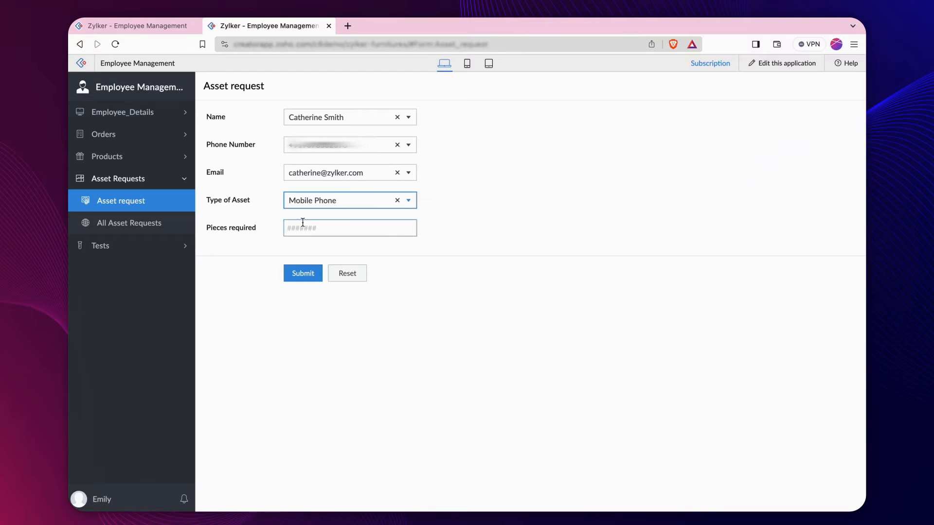
left_click(303, 273)
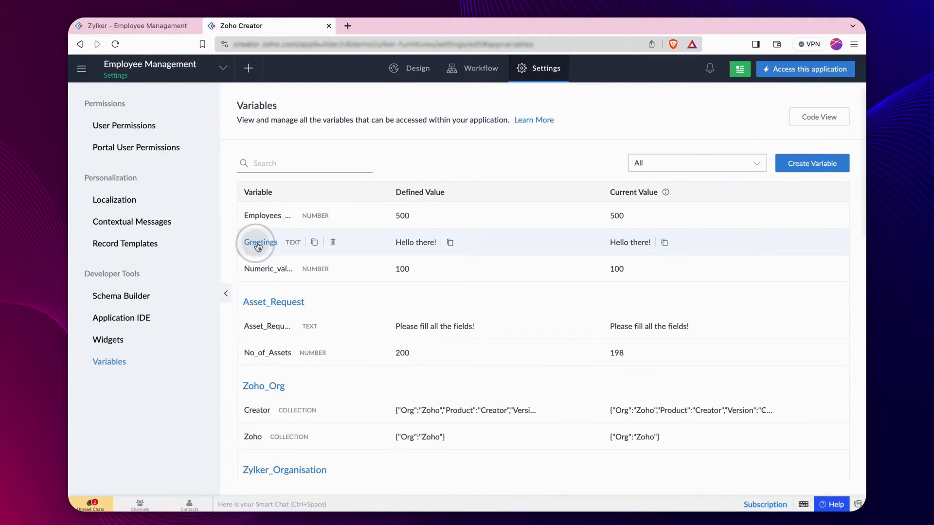
Step: Change the Greetings variable's defined value to Hello and confirm the change
left_click(260, 243)
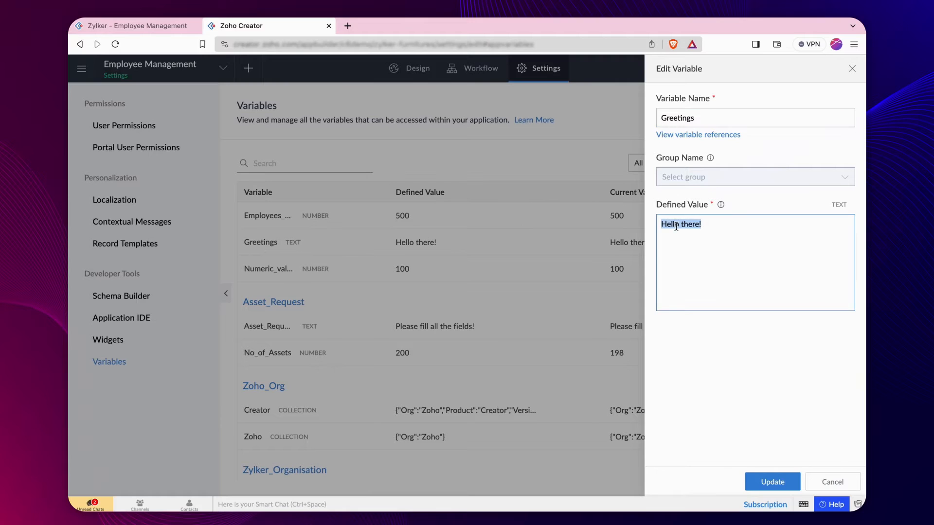
left_click(772, 482)
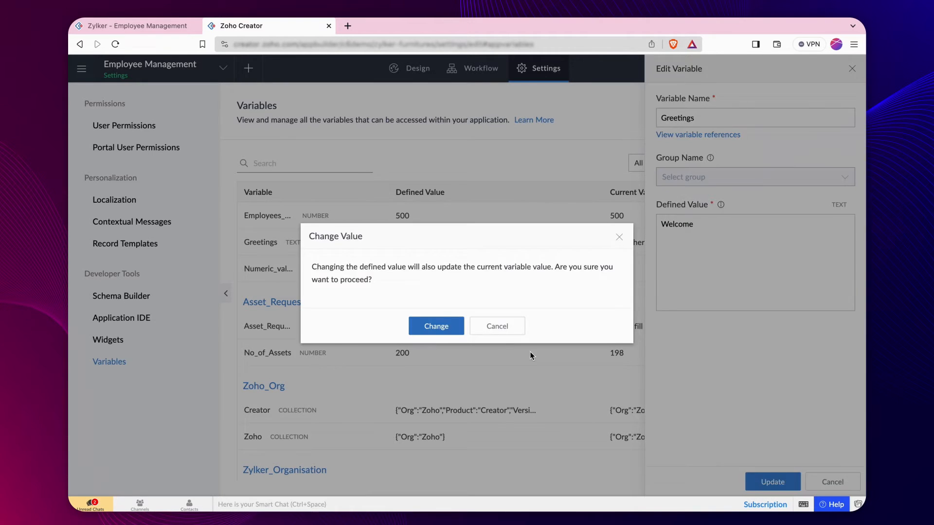
left_click(435, 326)
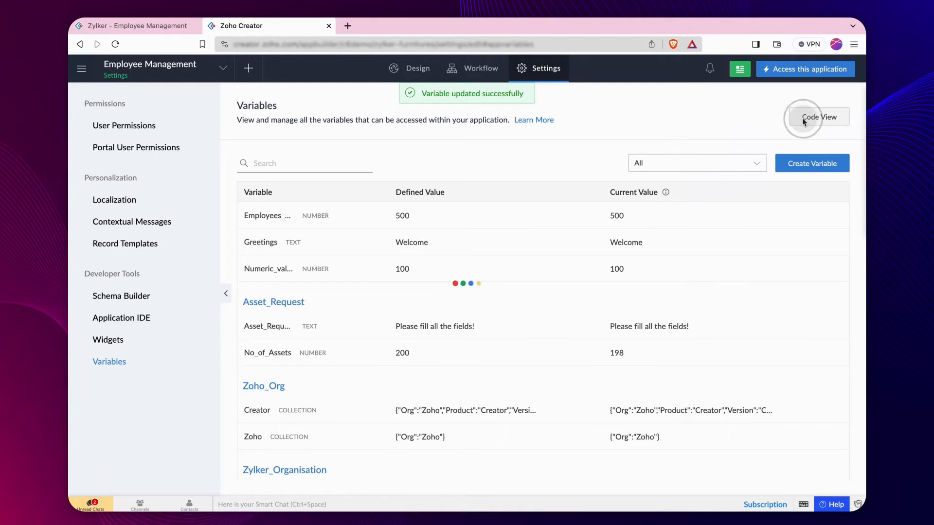
Step: Edit the variables in Code View, then delete the Numbers variable
left_click(819, 117)
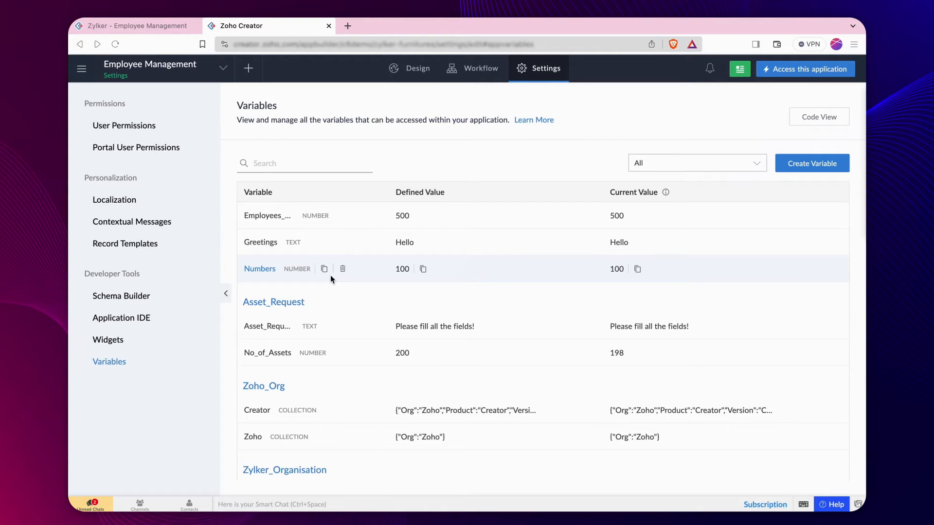
left_click(342, 269)
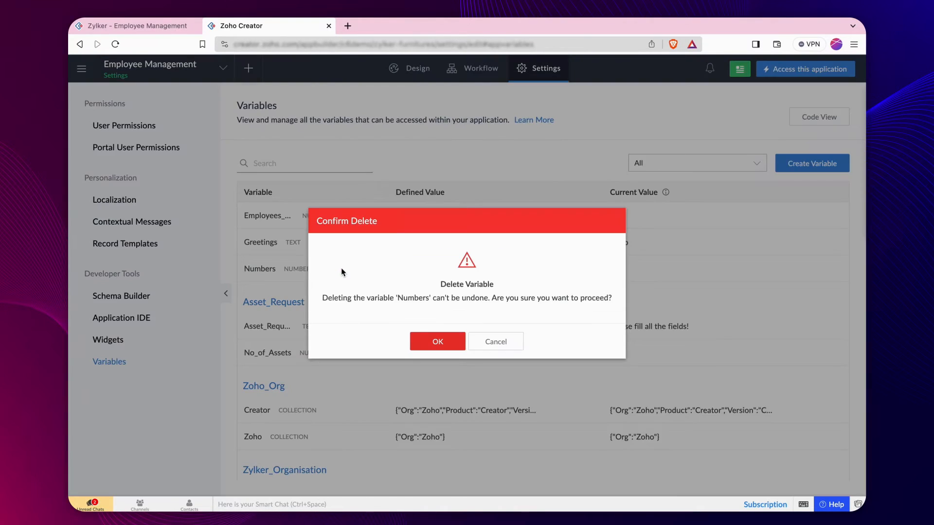
left_click(437, 342)
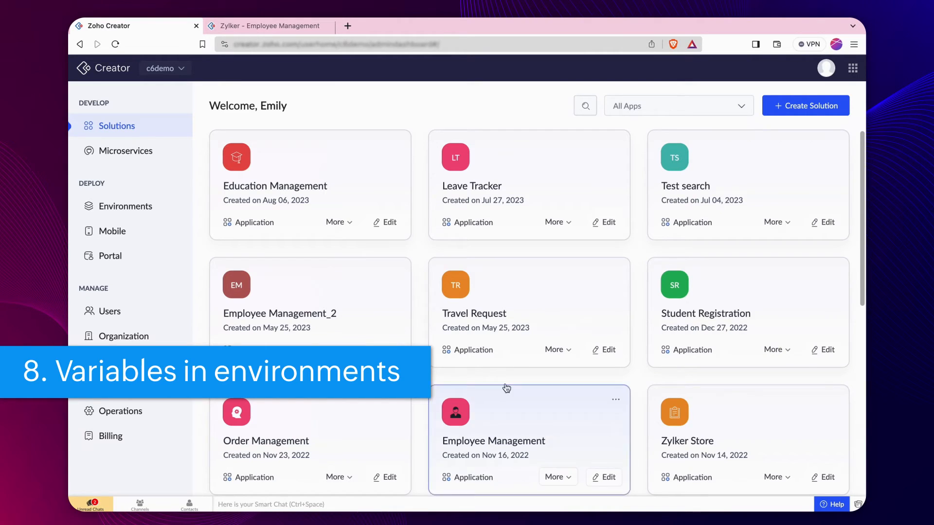
Step: Add the Employee Management application on the Environments page
left_click(125, 206)
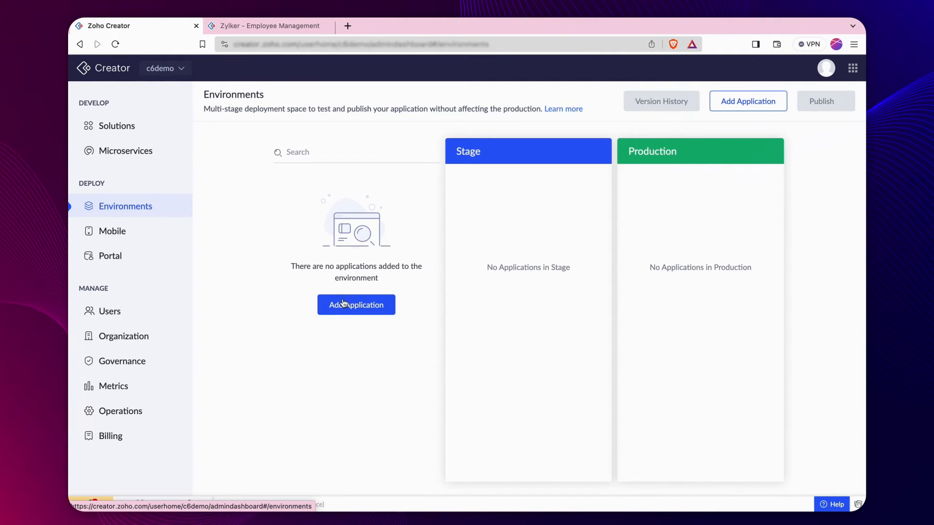
left_click(748, 100)
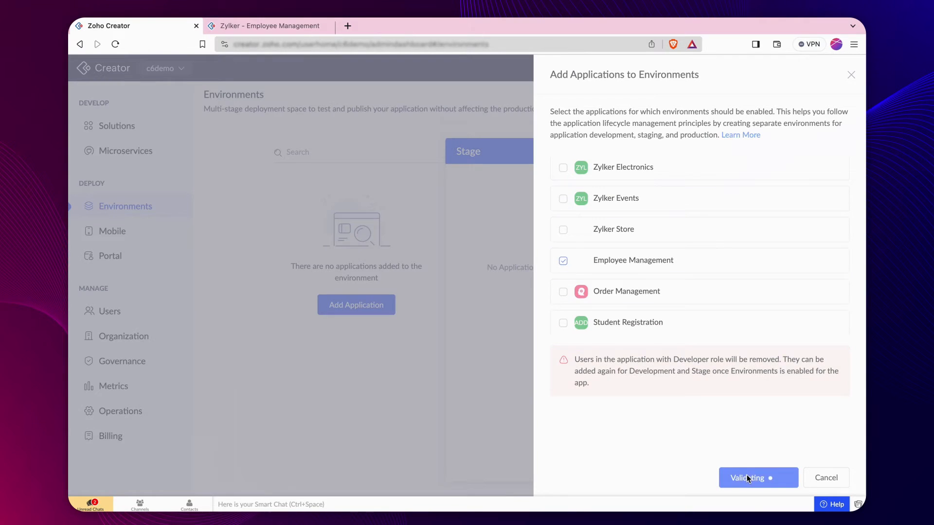
left_click(758, 478)
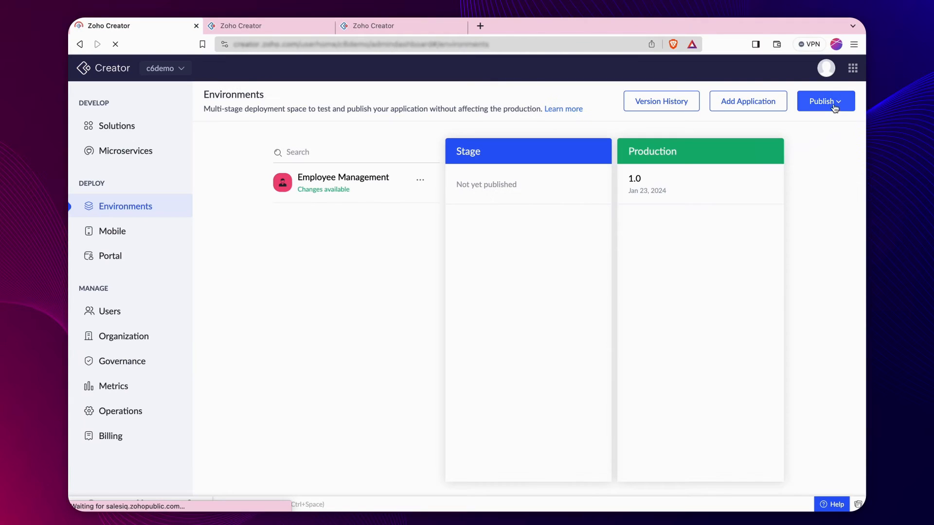
Step: Publish Employee Management to Stage with title 'Test Publish' and a short description
left_click(825, 101)
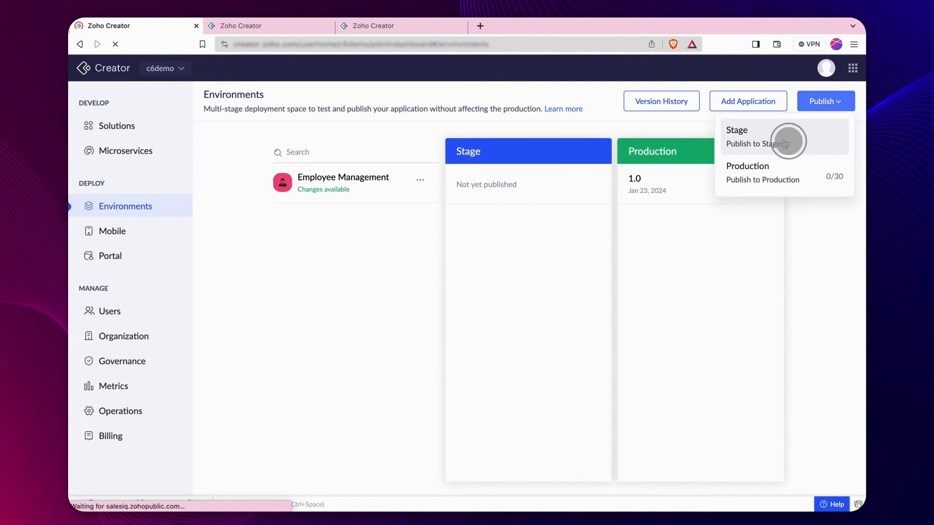
left_click(754, 137)
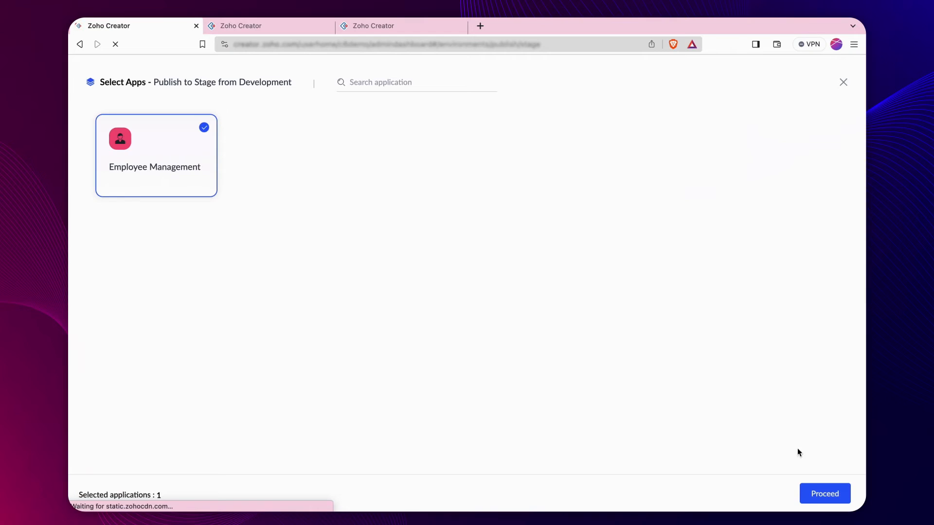
left_click(824, 493)
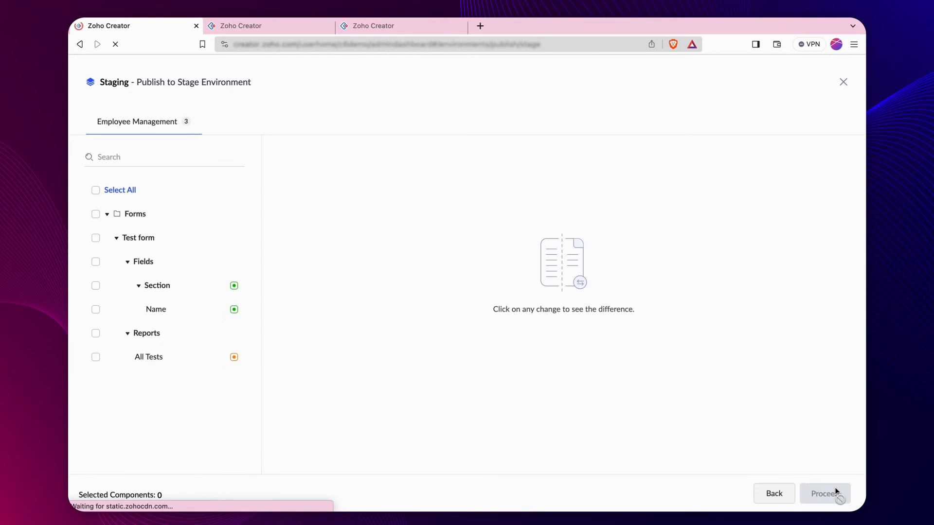
left_click(825, 493)
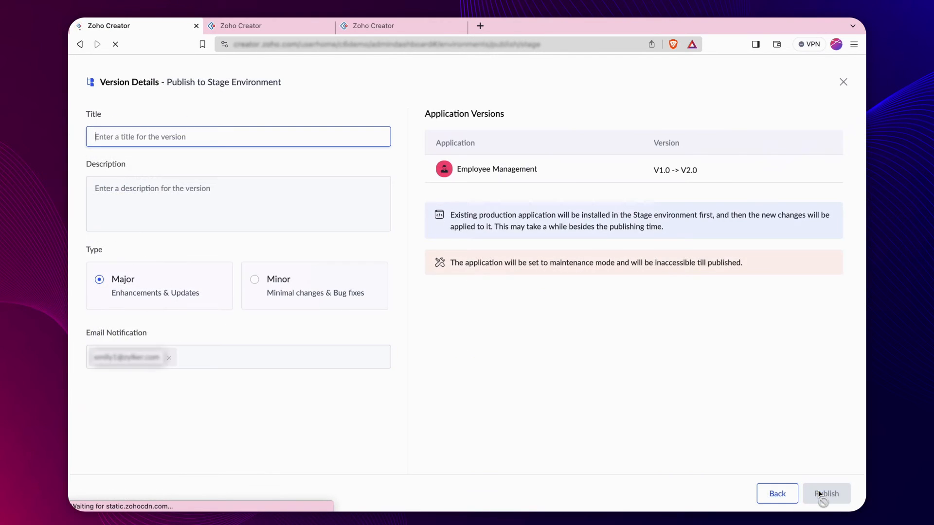
type("Test")
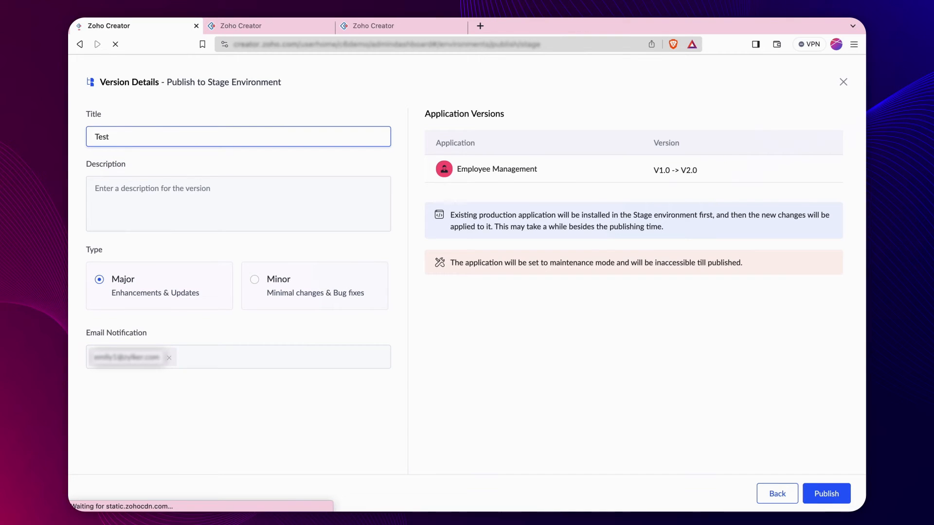
type("Publishing the app to stage environment")
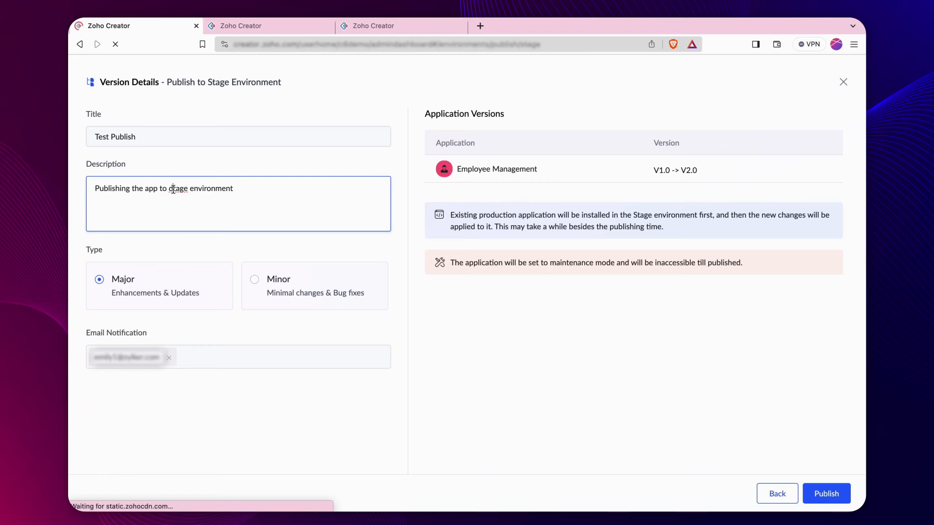
left_click(826, 493)
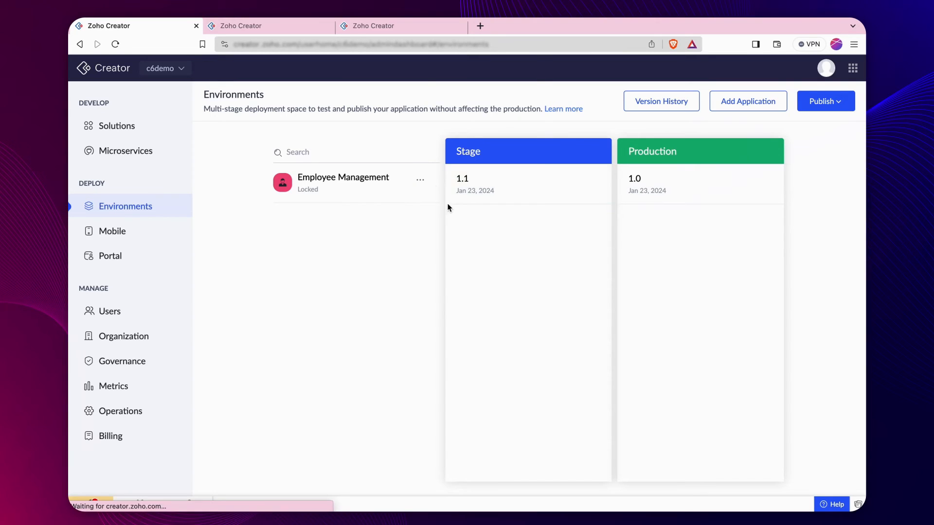
Step: From Employee Management's menu, open the Stage environment settings
left_click(419, 179)
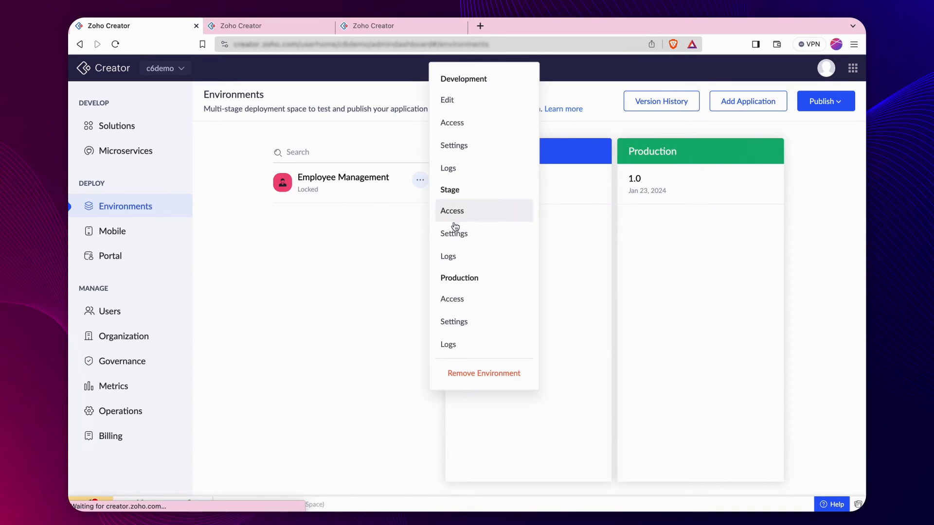
left_click(453, 233)
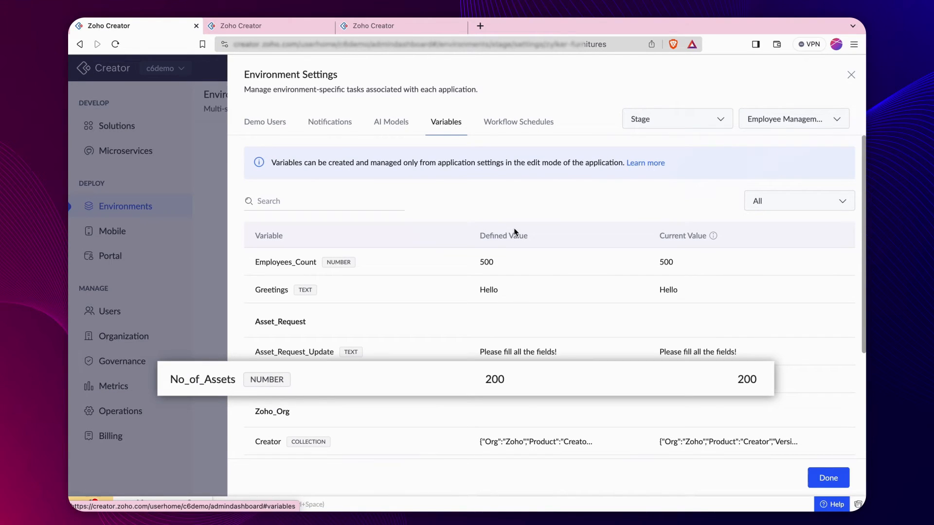
left_click(268, 26)
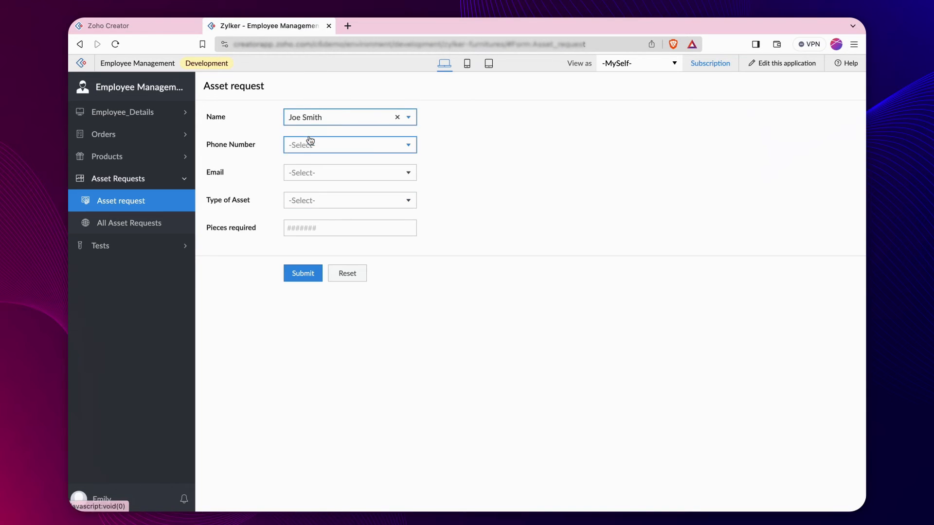
left_click(349, 200)
type("5")
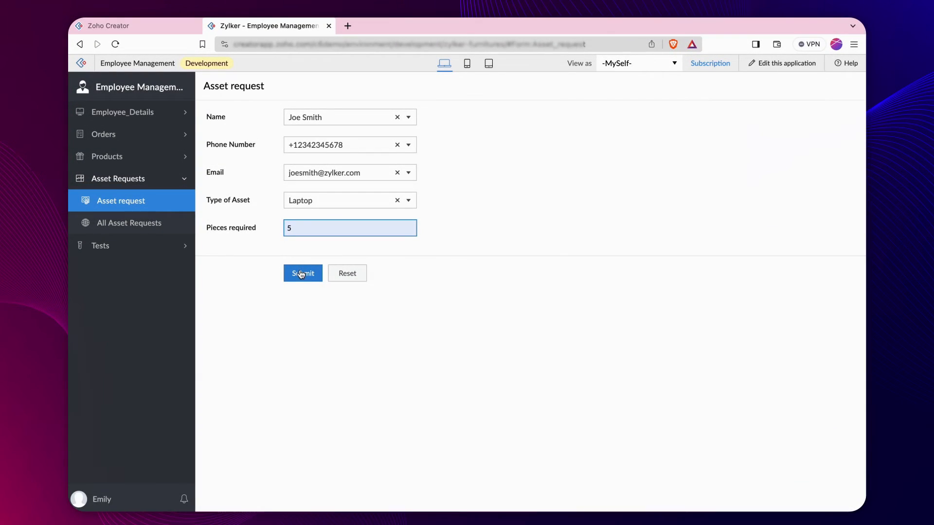
left_click(302, 273)
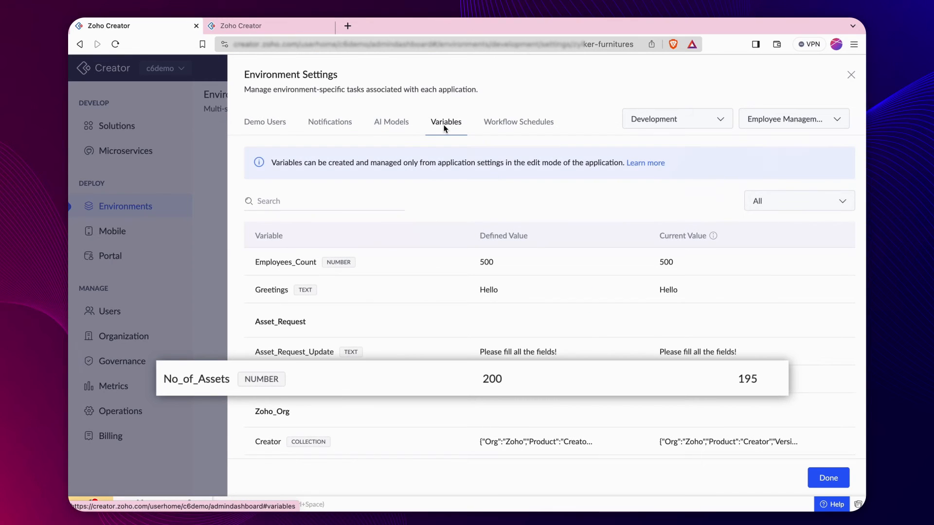
Step: View No_of_Assets in Stage and Production (both 200), then close the environment settings
left_click(676, 119)
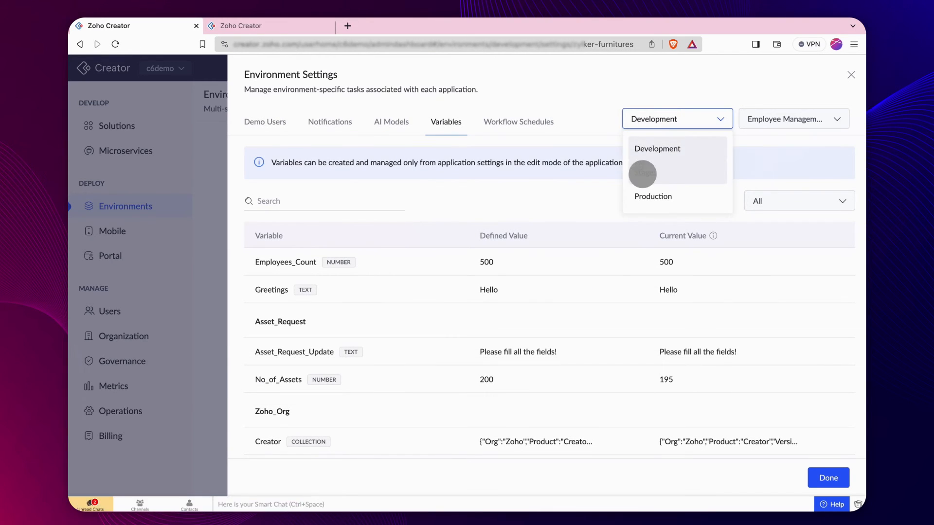
left_click(645, 175)
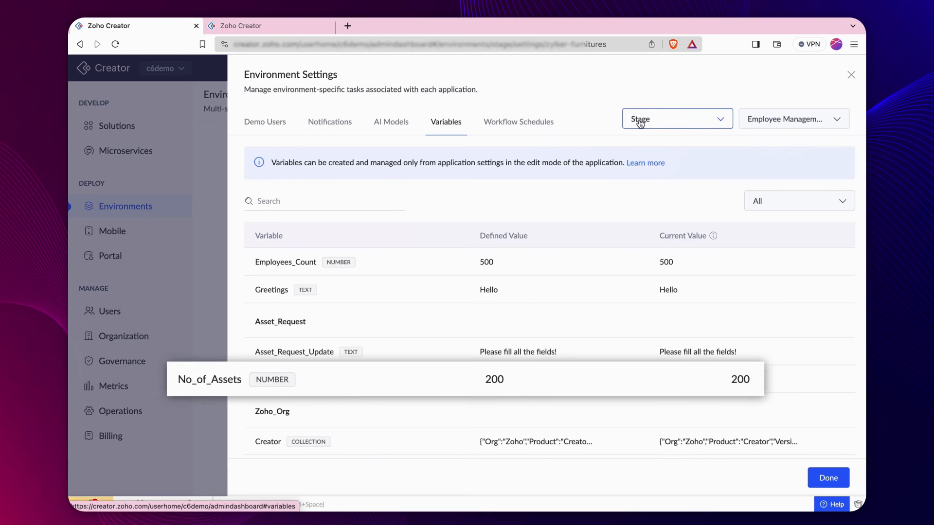
left_click(676, 119)
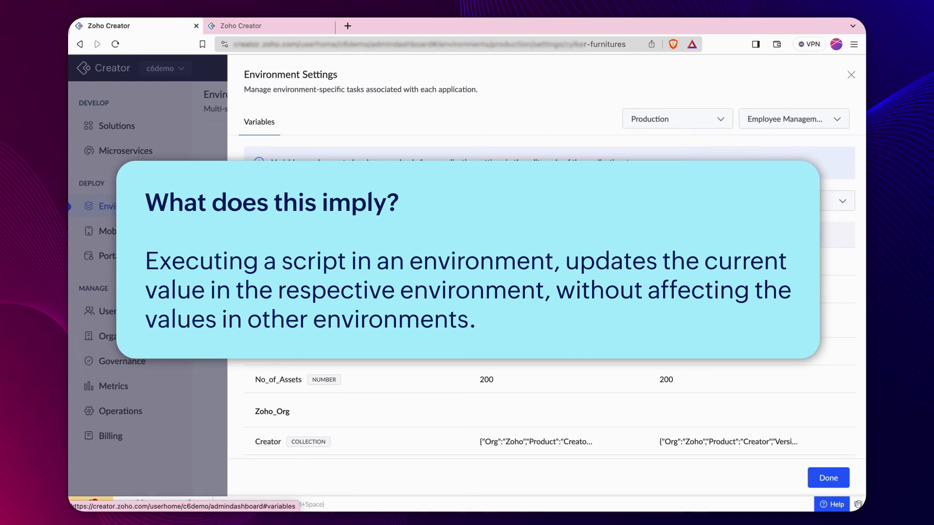
left_click(850, 74)
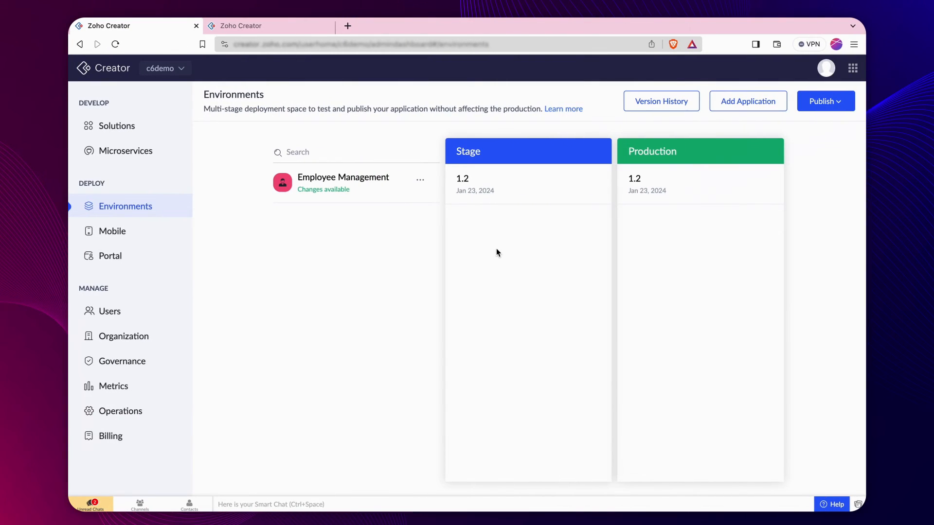
Step: Publish Employee Management's changes to Stage, marking the release as a minor version
left_click(825, 100)
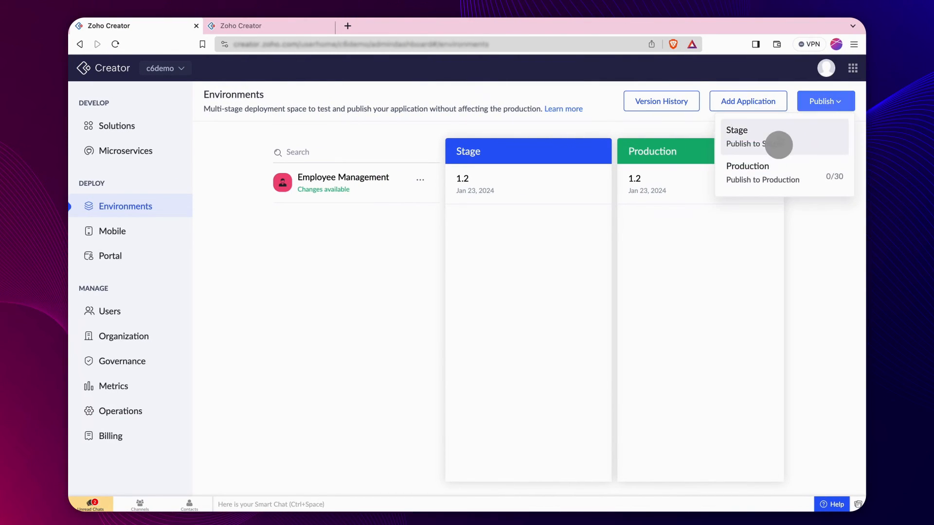
left_click(744, 136)
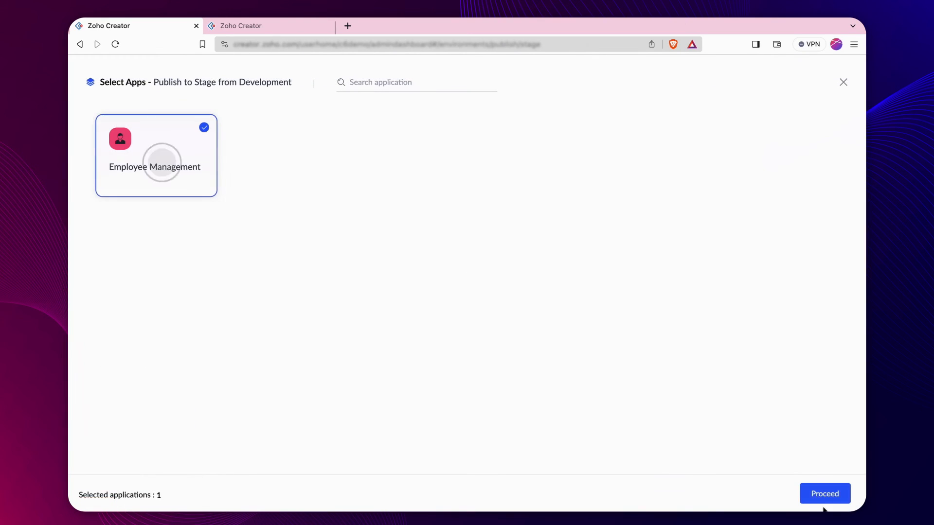
left_click(825, 493)
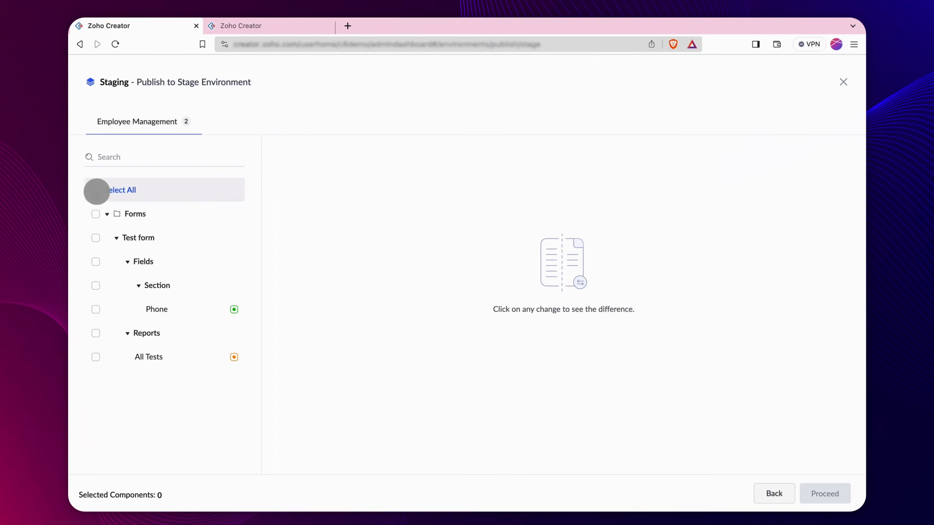
left_click(825, 493)
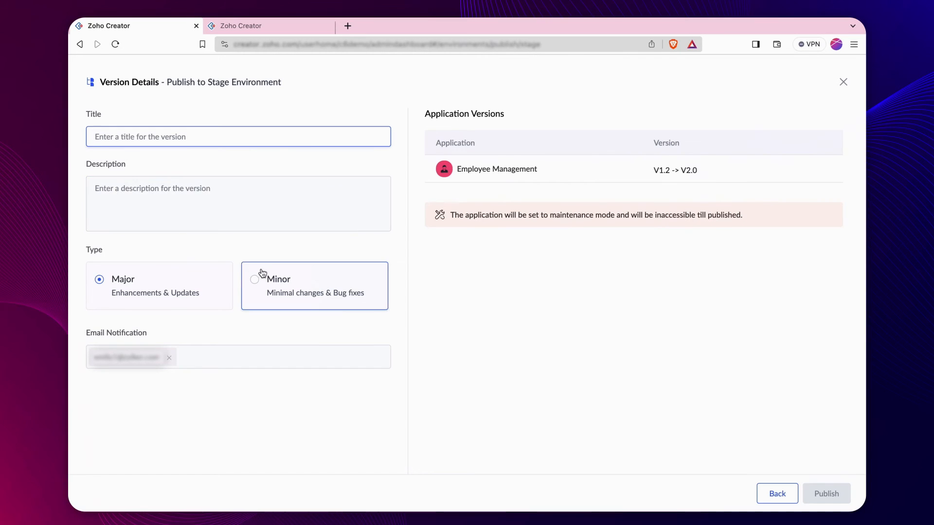
left_click(255, 281)
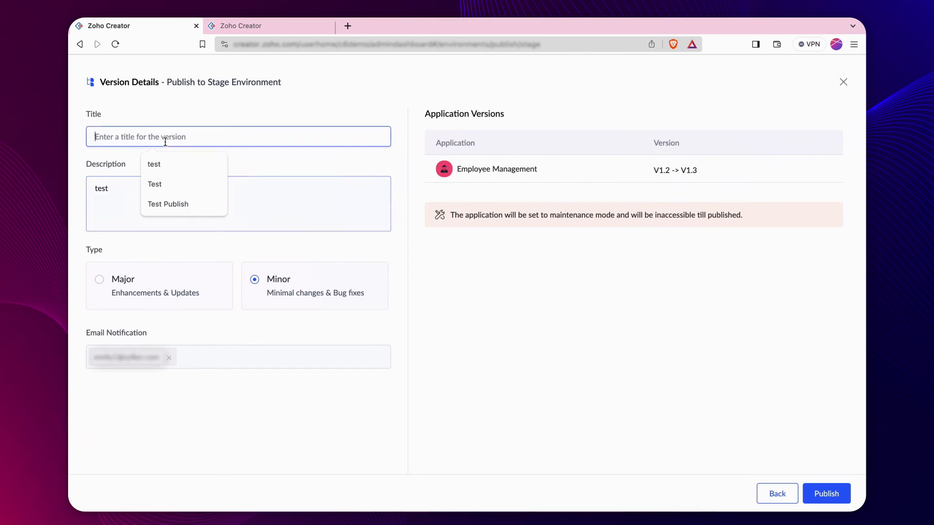
left_click(825, 493)
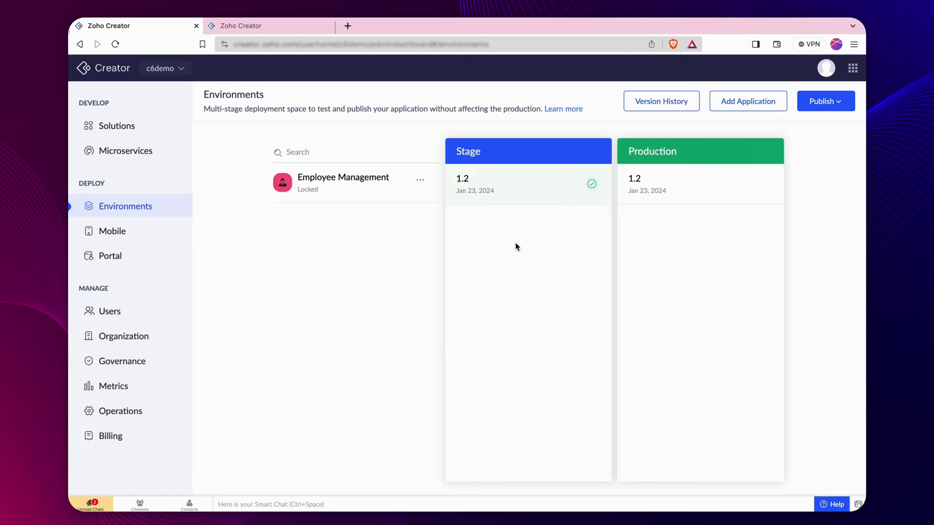
Step: Open Employee Management's environment settings, switch to Stage, and show its Variables
left_click(420, 178)
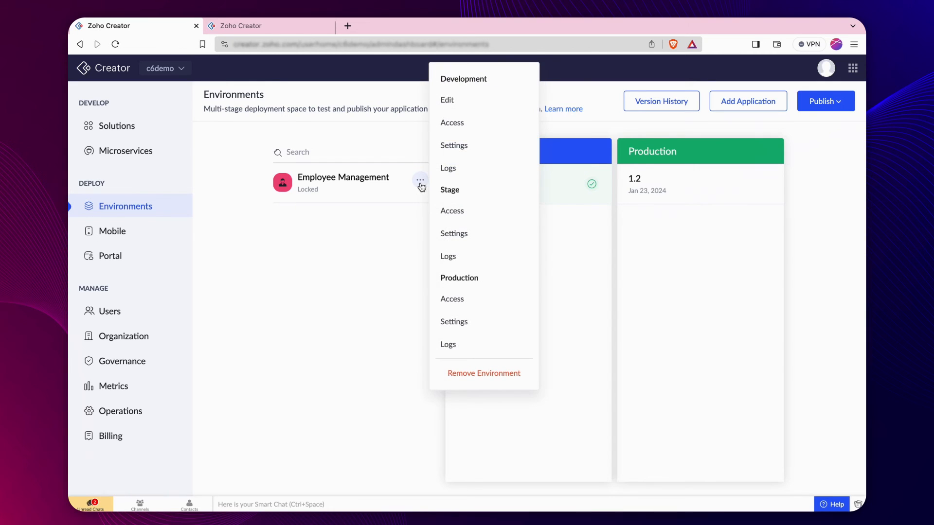
left_click(454, 146)
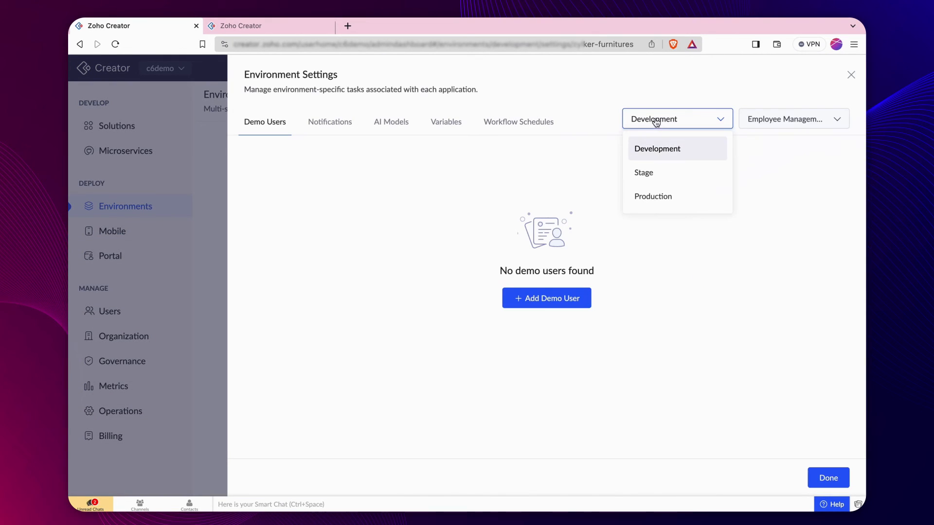
left_click(643, 172)
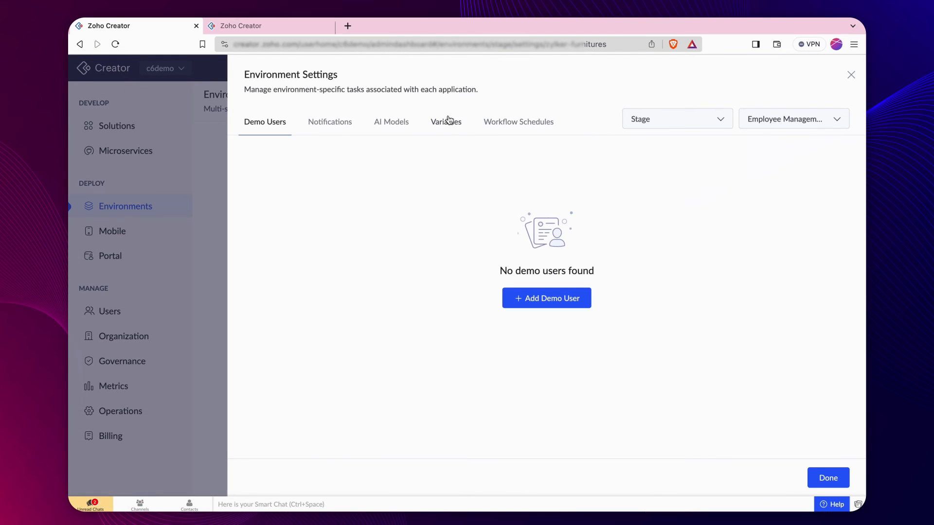
left_click(445, 122)
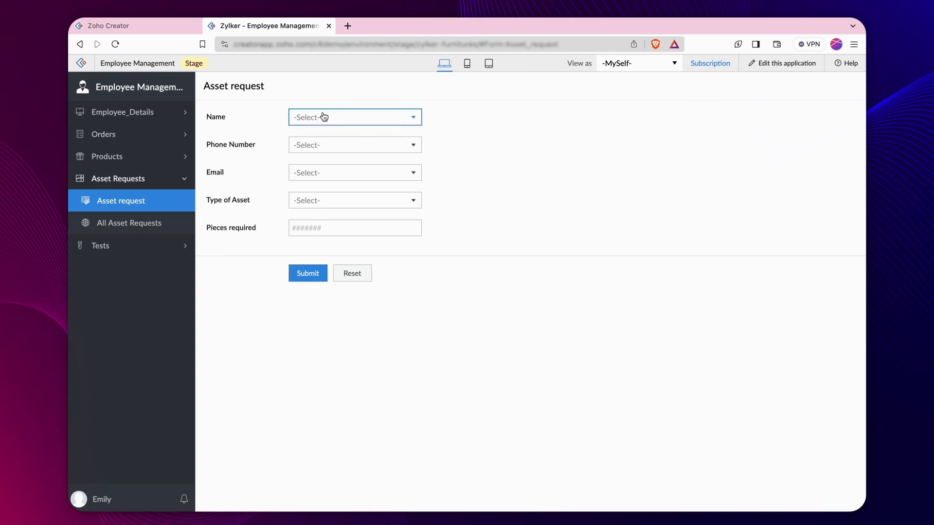
Step: Choose the requesting employee's name in the Stage Asset request form
left_click(355, 172)
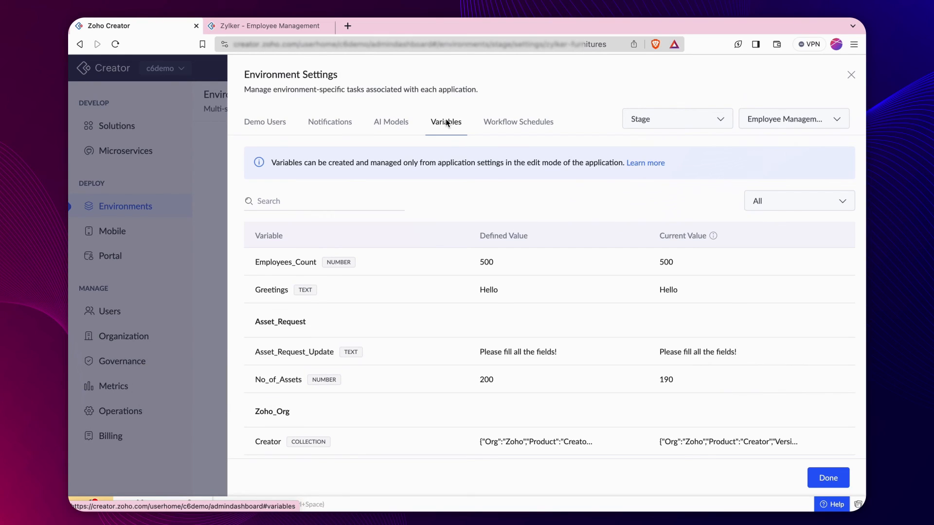
Step: Read No_of_Assets in Development (195) and Production (200), then close the settings
left_click(677, 119)
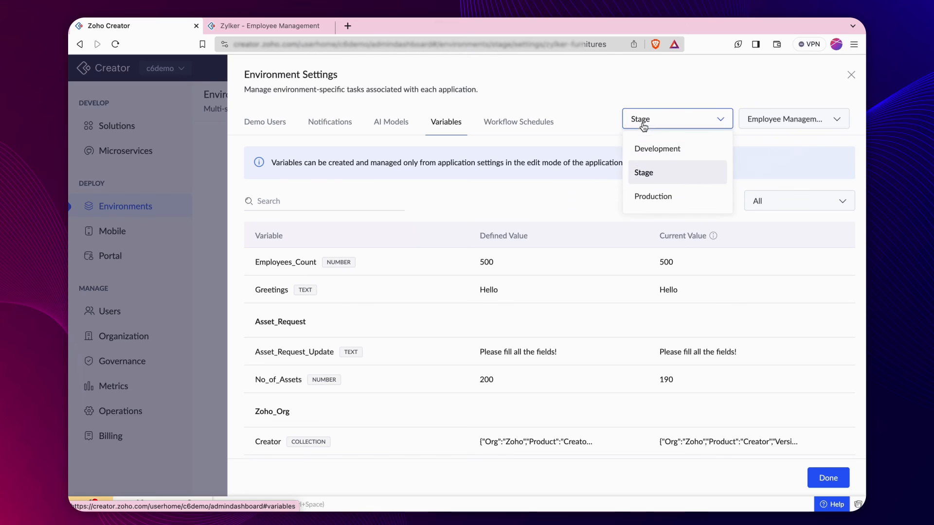
left_click(657, 149)
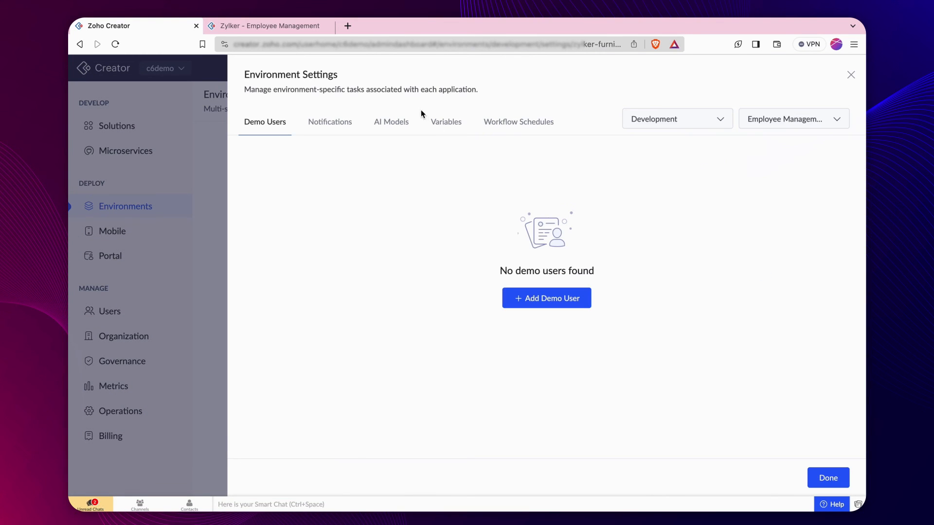
left_click(446, 121)
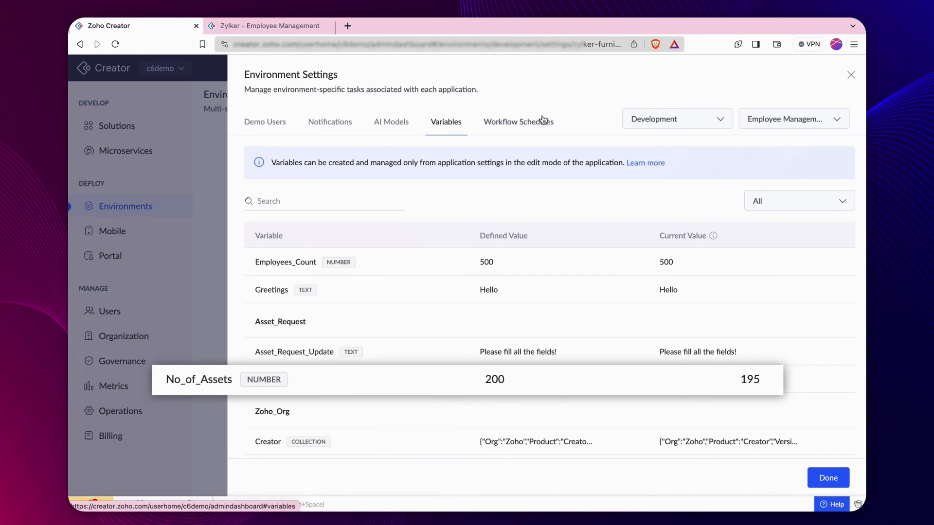
left_click(676, 119)
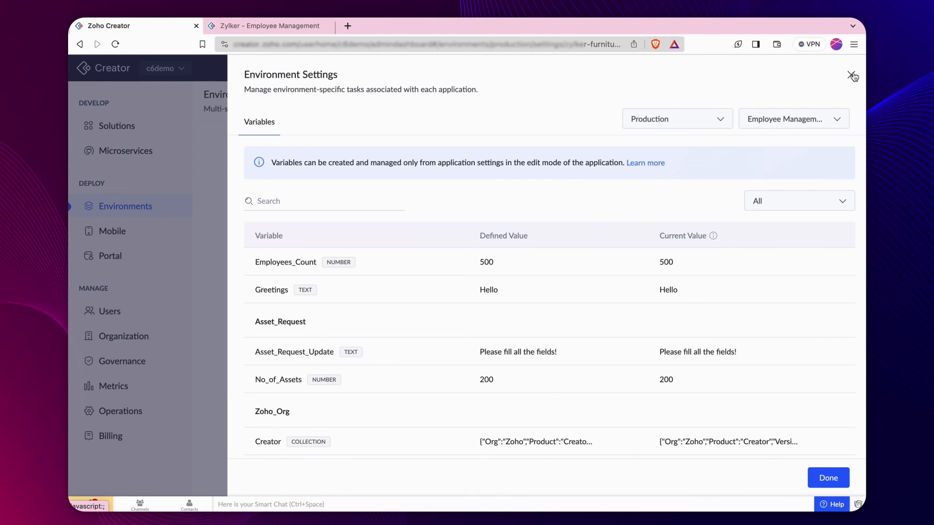
left_click(268, 25)
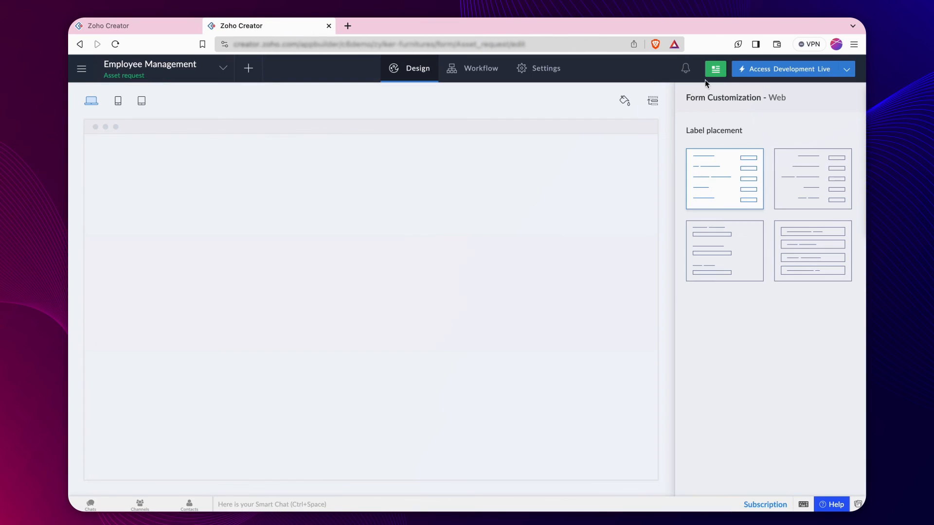
Step: Edit the No_of_Assets variable and update its defined value to 100
left_click(538, 68)
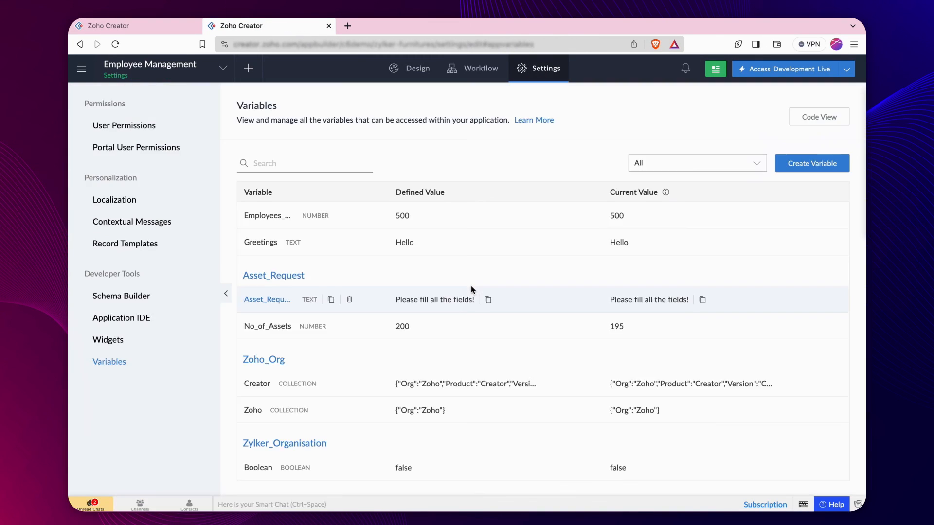
left_click(268, 326)
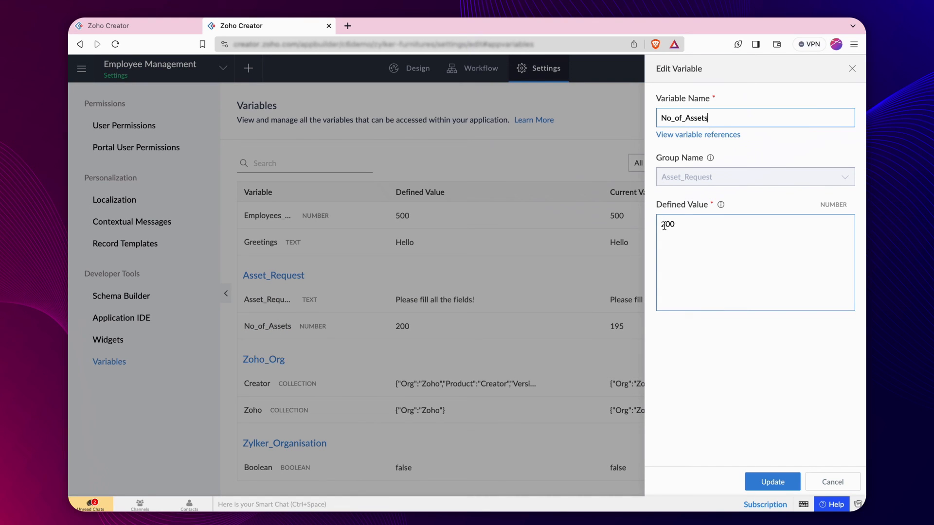
left_click(772, 482)
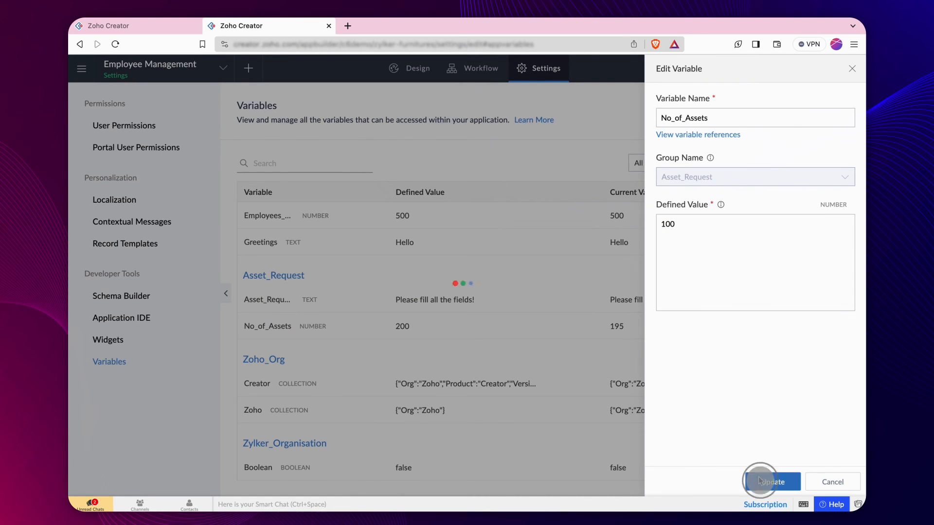
left_click(771, 482)
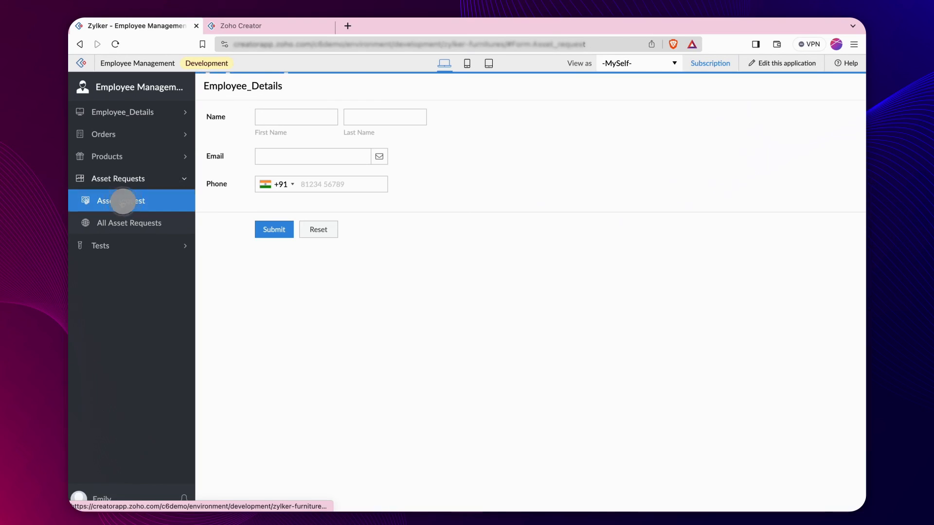
Step: Open the Asset request form from the Development app's sidebar
left_click(121, 201)
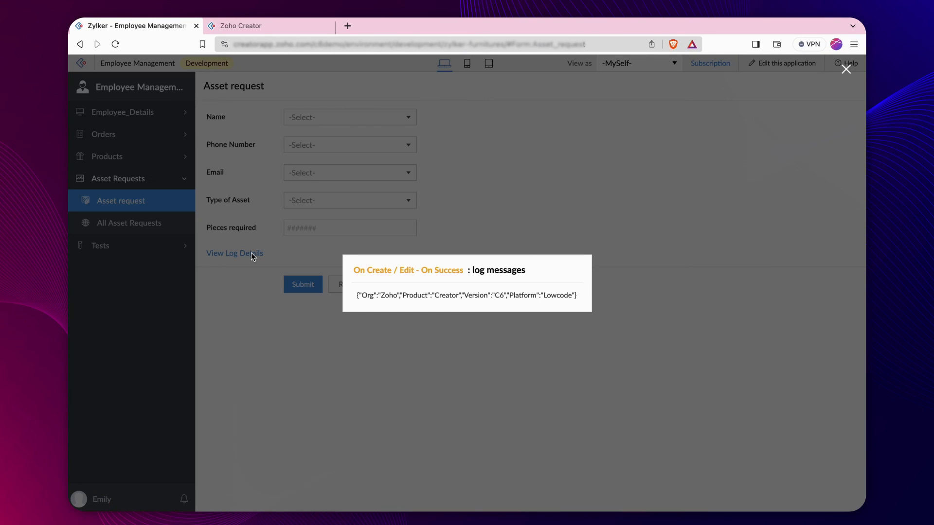
mouse_move(297, 256)
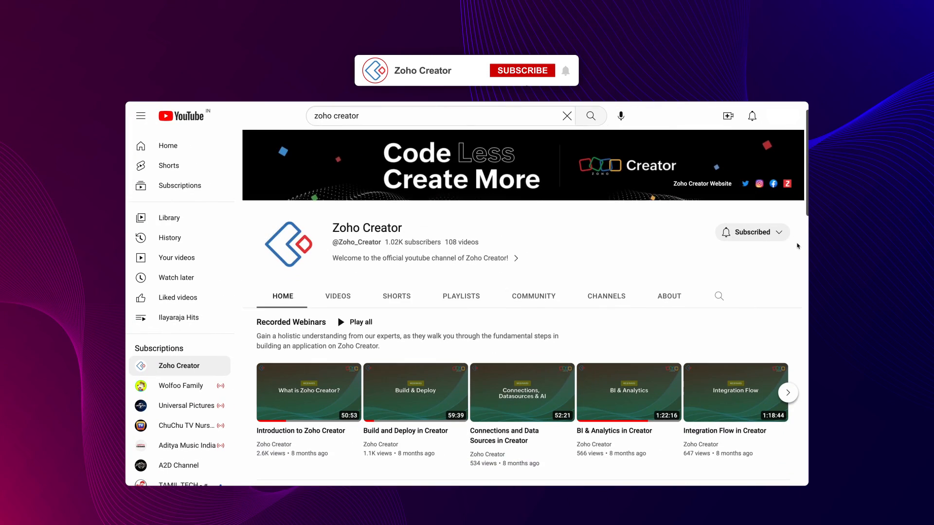
left_click(521, 70)
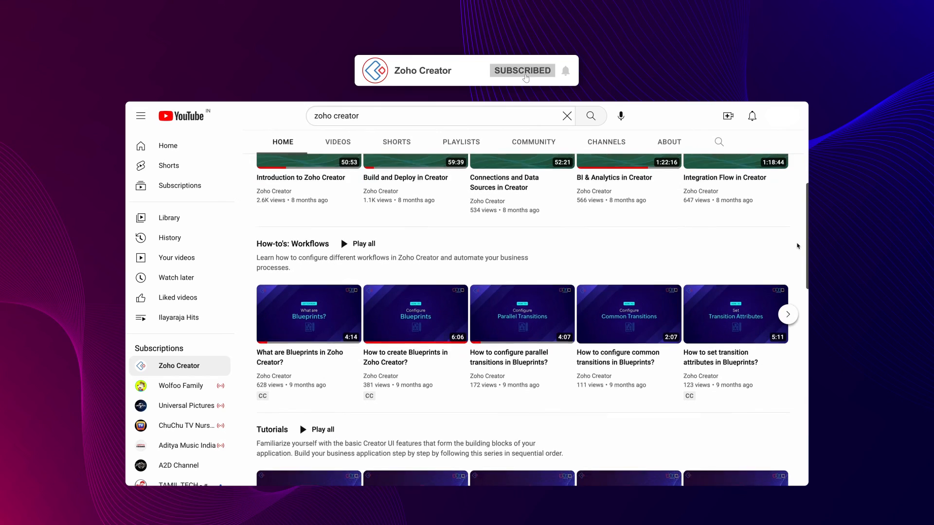
scroll("down", 3)
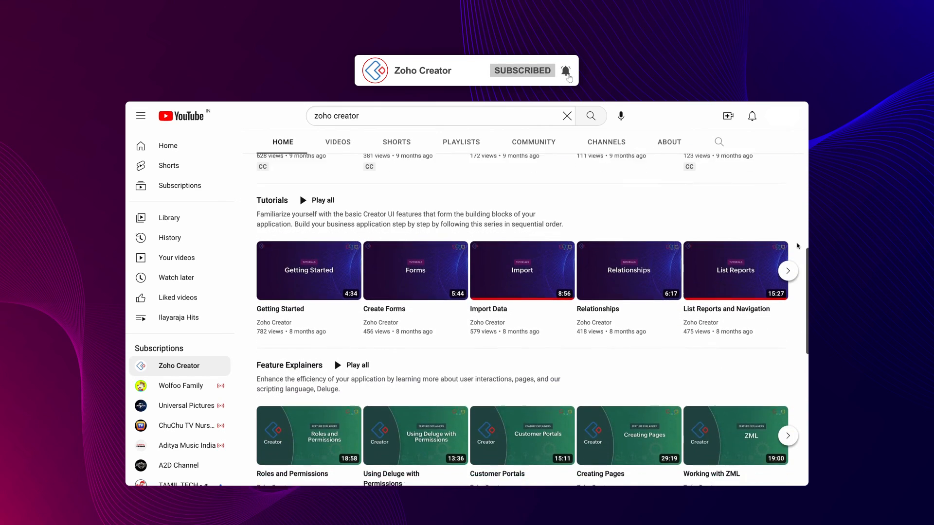
scroll("down", 3)
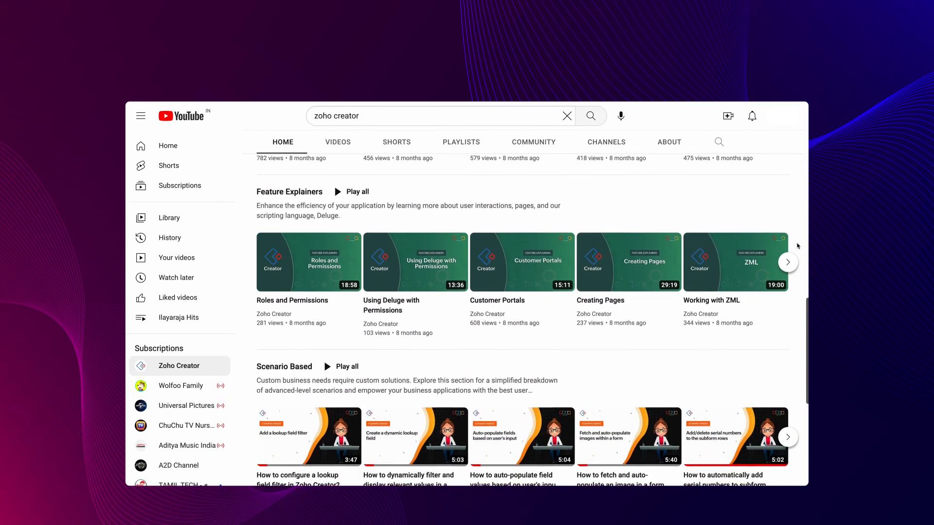